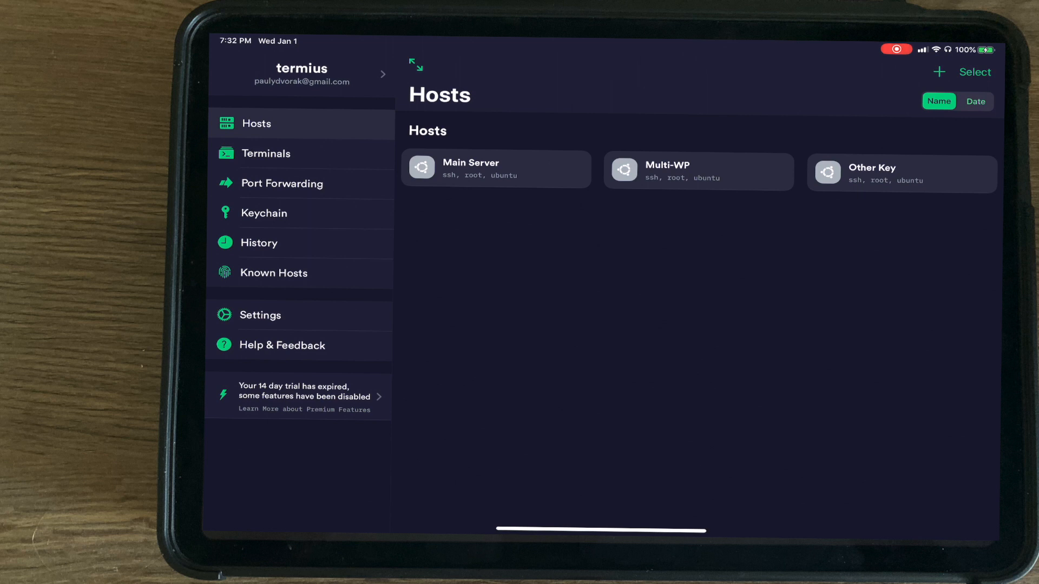
Open the Keychain section listing saved identities and SSH keys
{"action": "left_click", "coordinate": [939, 71]}
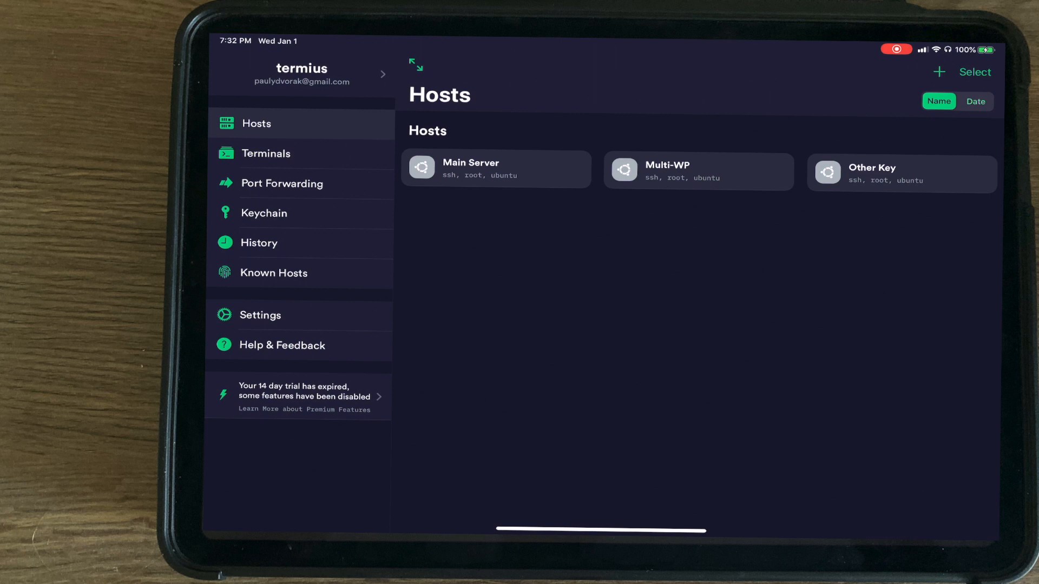
{"action": "left_click", "coordinate": [263, 213]}
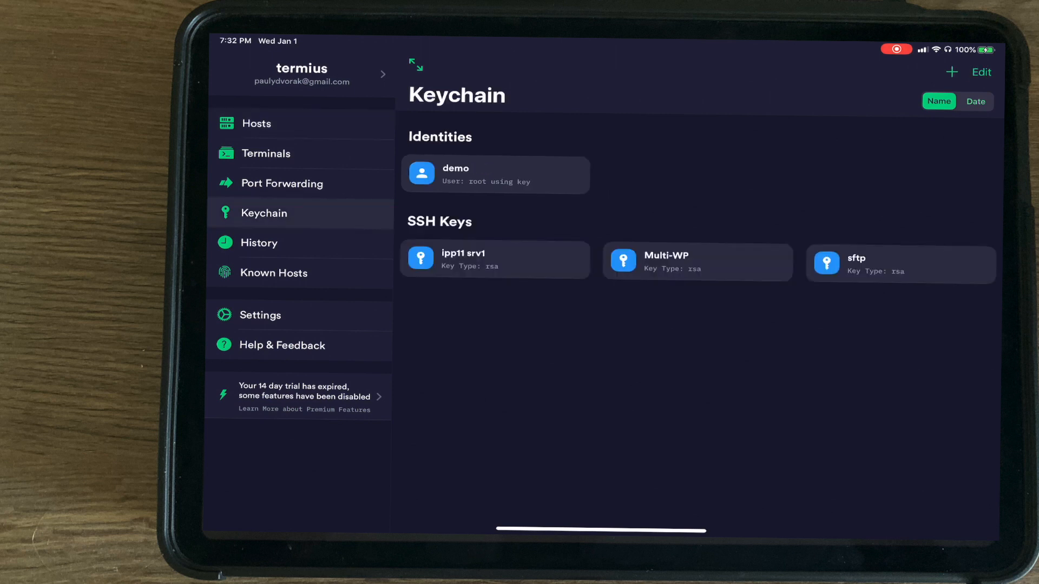
Generate and save a new ED25519 SSH key named demo2020
{"action": "left_click", "coordinate": [953, 71]}
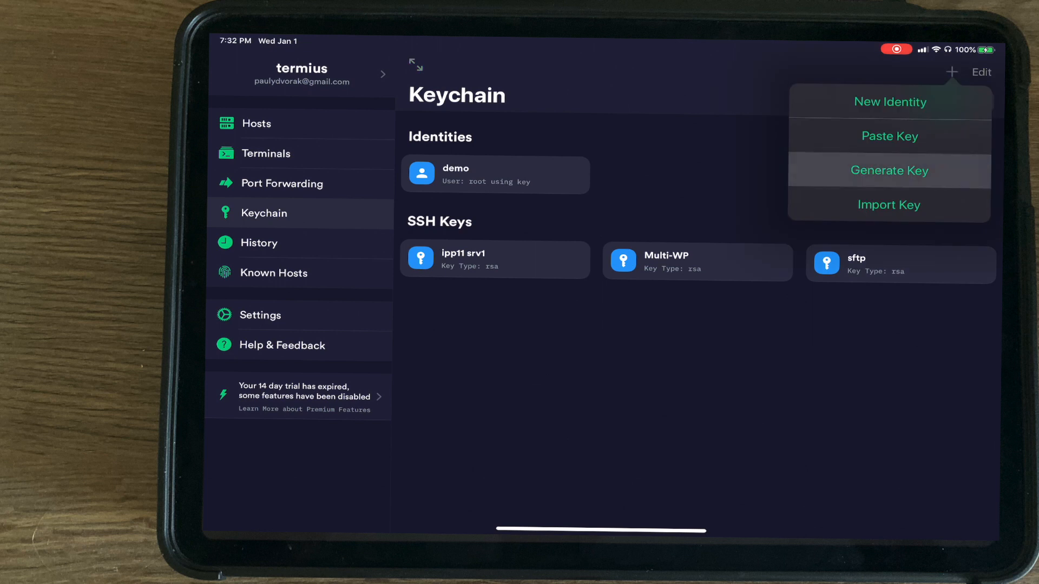
{"action": "left_click", "coordinate": [890, 171]}
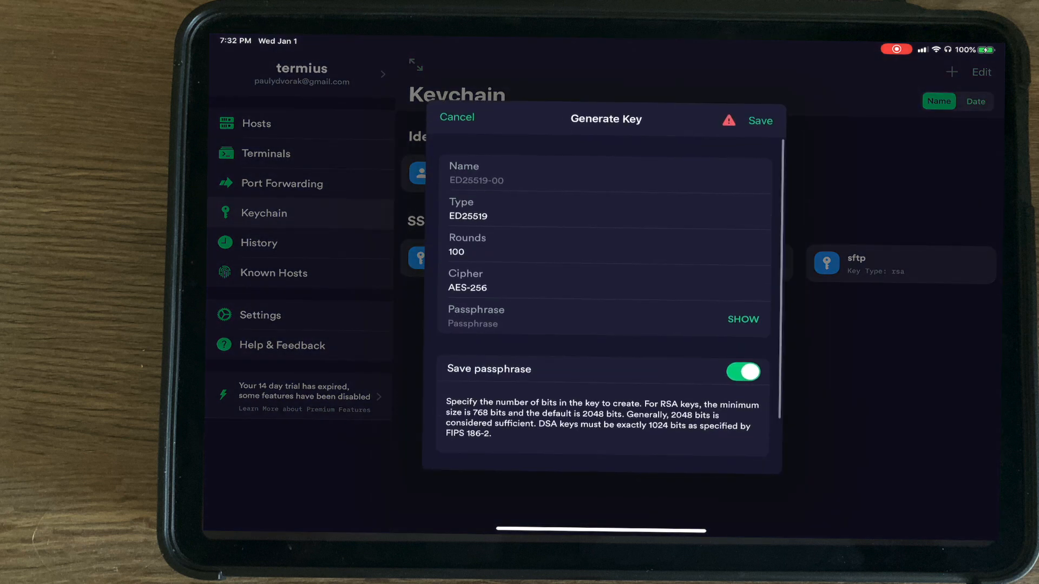
{"action": "type", "text": "dem"}
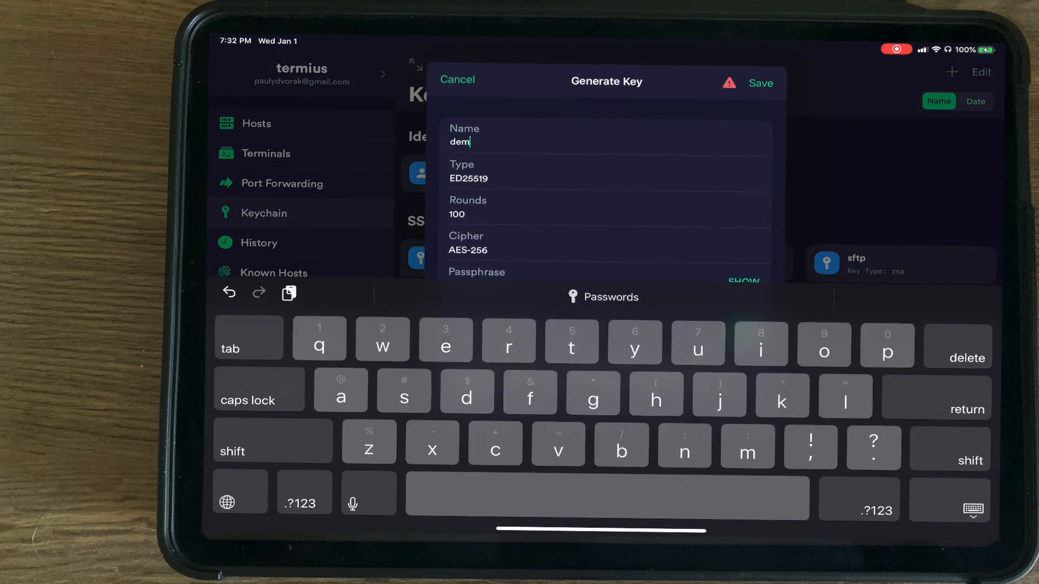
{"action": "type", "text": "o202"}
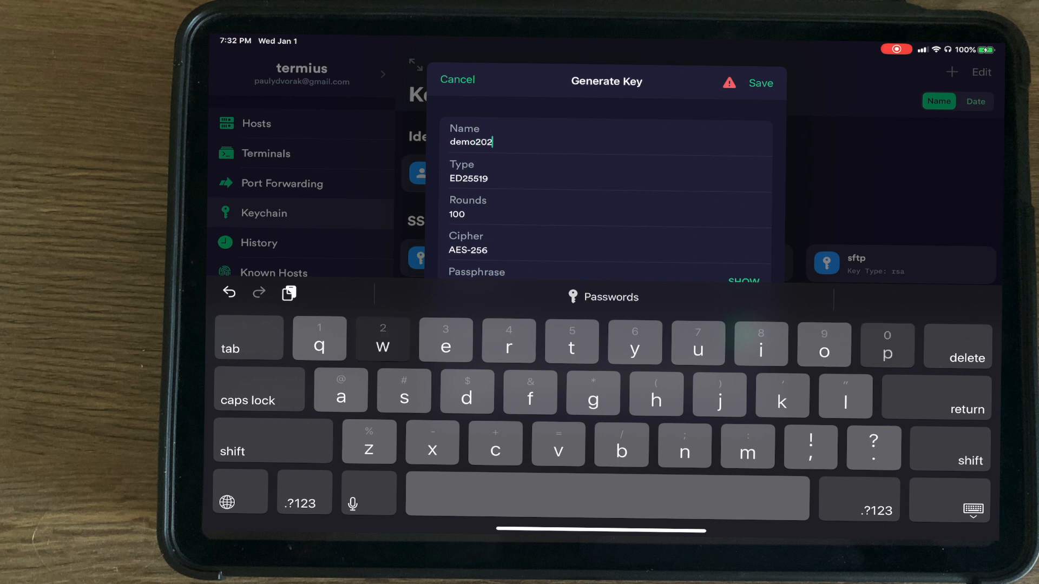
{"action": "left_click", "coordinate": [760, 82]}
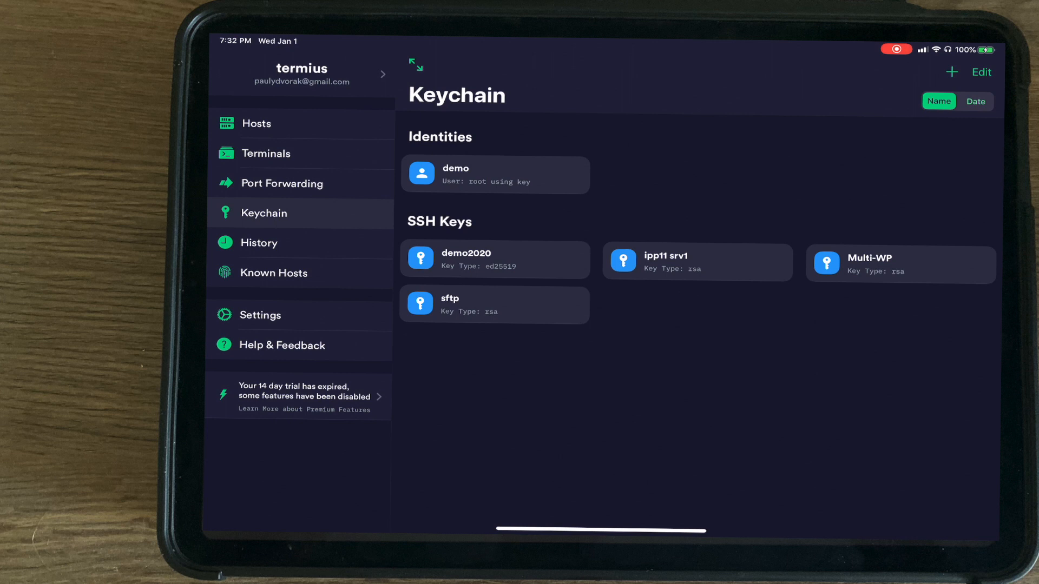
Open the demo2020 key's details and select its public key text for copying
{"action": "right_click", "coordinate": [494, 259]}
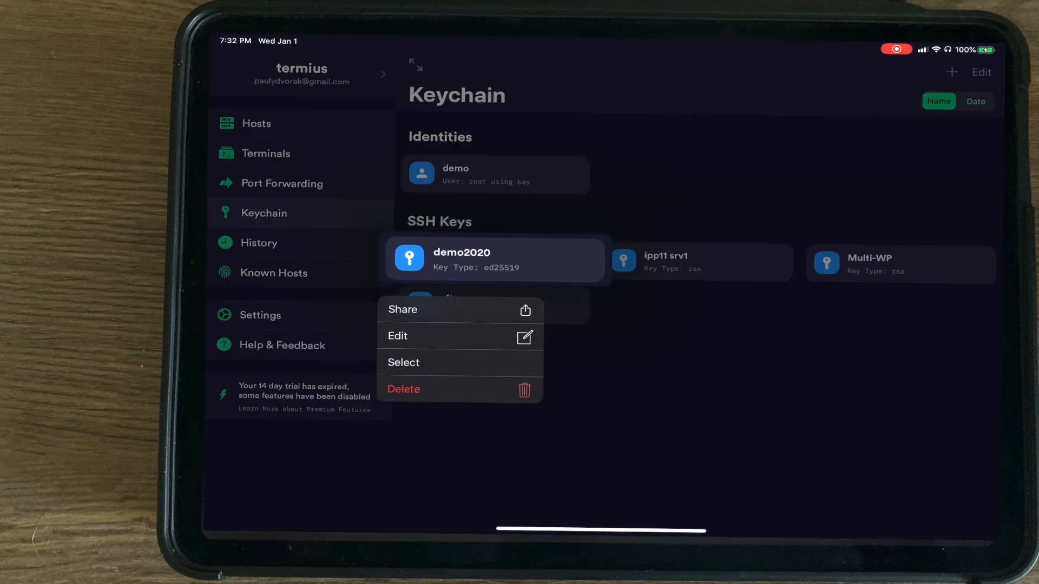
{"action": "left_click", "coordinate": [397, 335]}
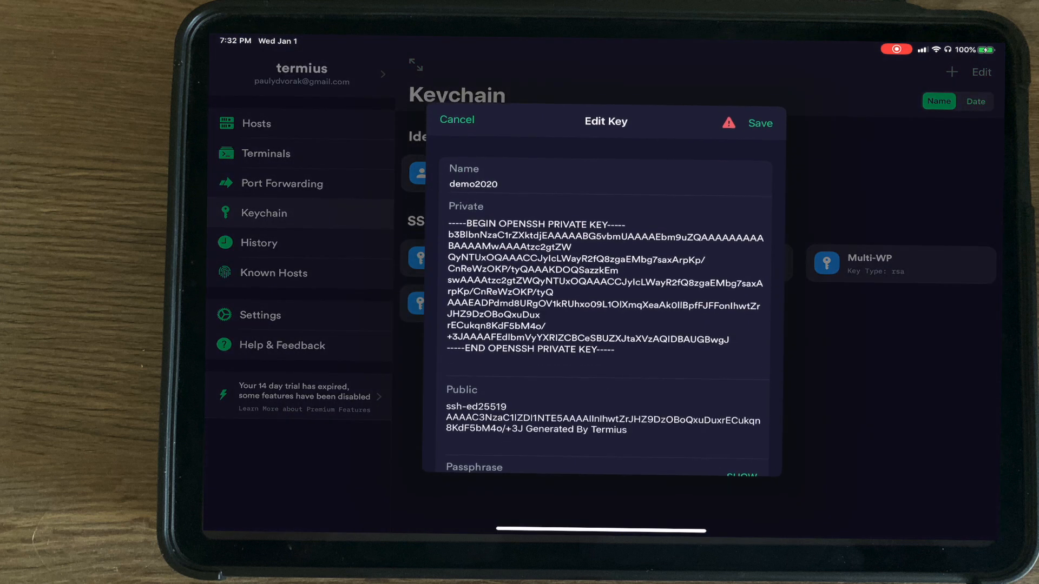
{"action": "scroll", "scroll_direction": "down", "scroll_amount": 3}
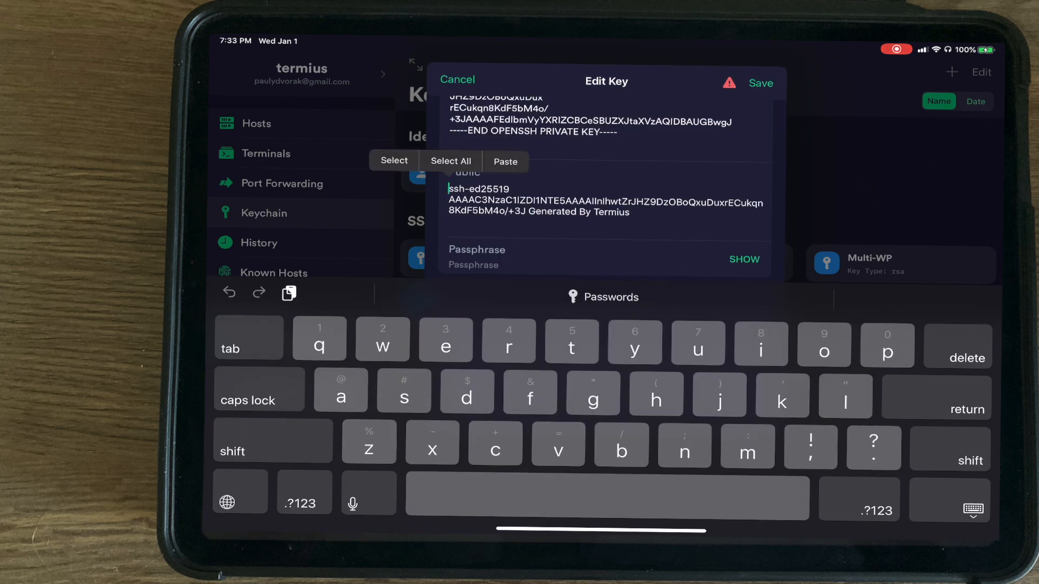
{"action": "left_click", "coordinate": [450, 161]}
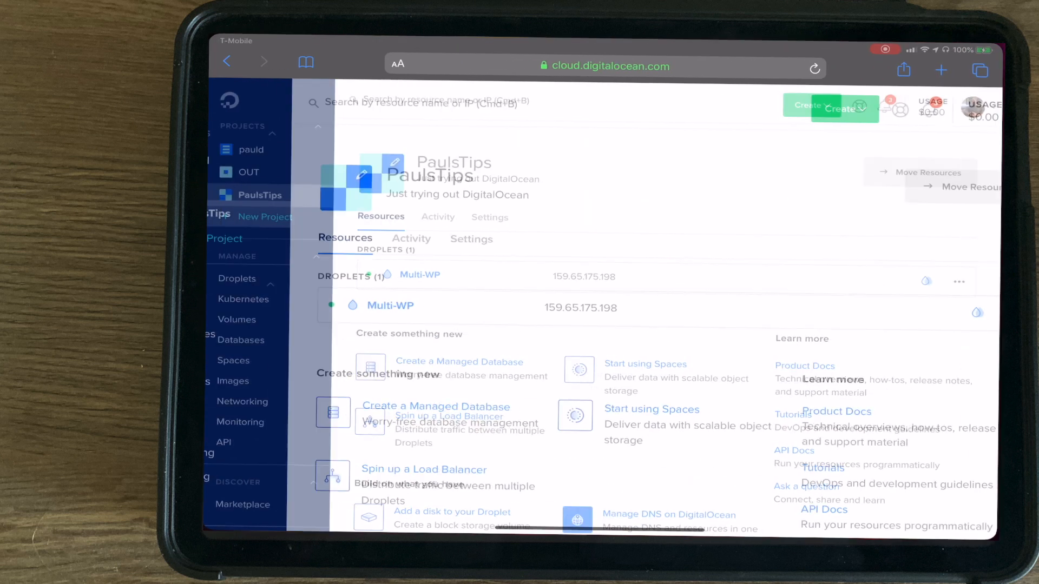
Start a new droplet and scroll to the Authentication section with SSH keys
{"action": "left_click", "coordinate": [840, 108]}
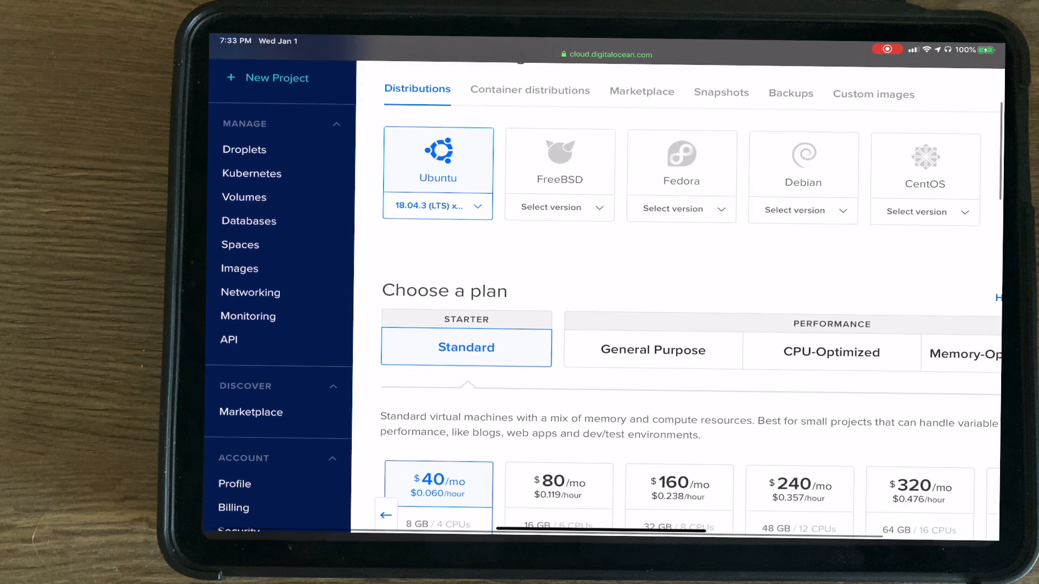
{"action": "scroll", "scroll_direction": "down", "scroll_amount": 3}
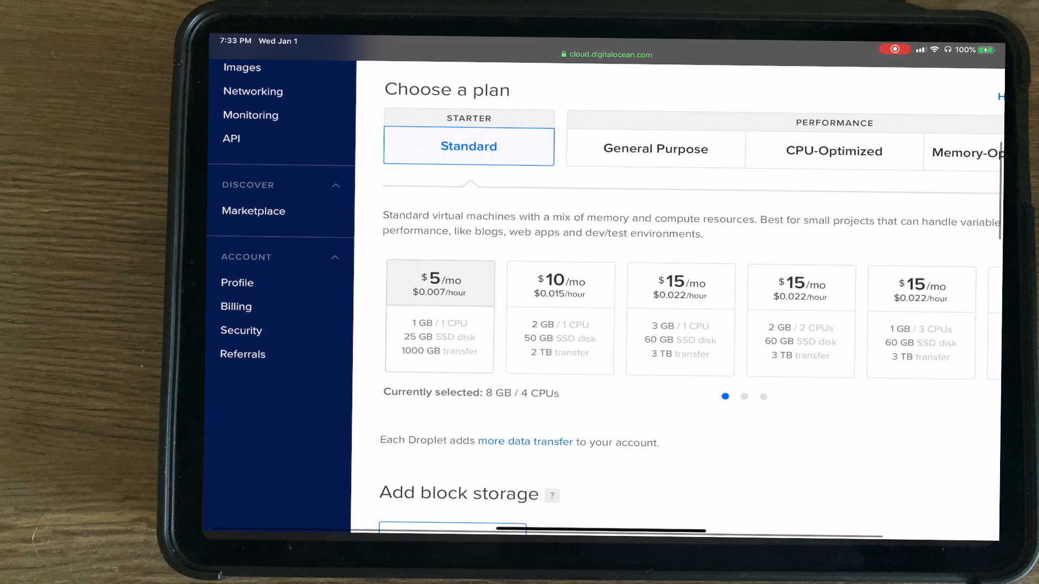
{"action": "scroll", "scroll_direction": "down", "scroll_amount": 3}
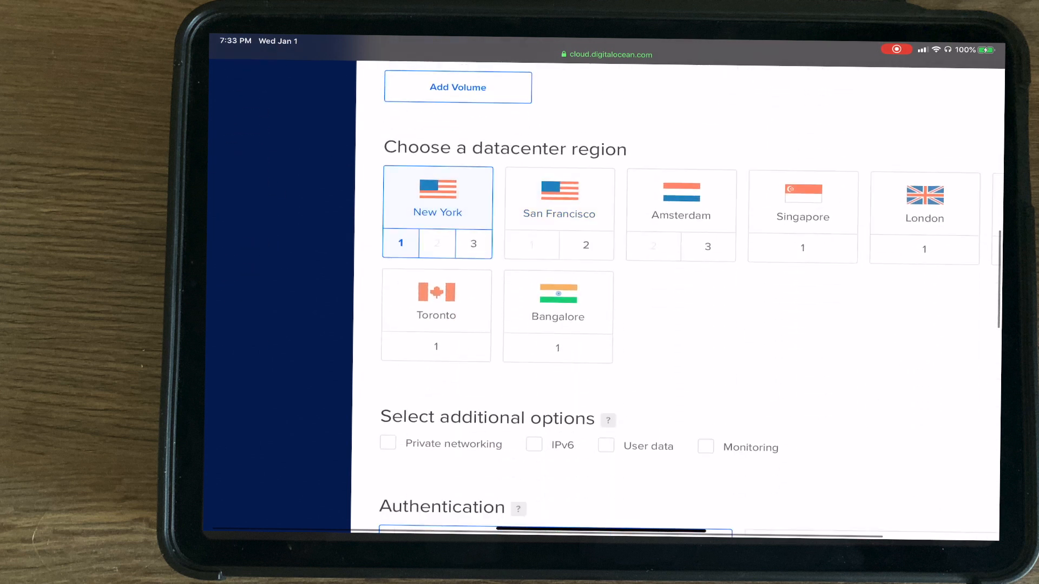
{"action": "scroll", "scroll_direction": "down", "scroll_amount": 3}
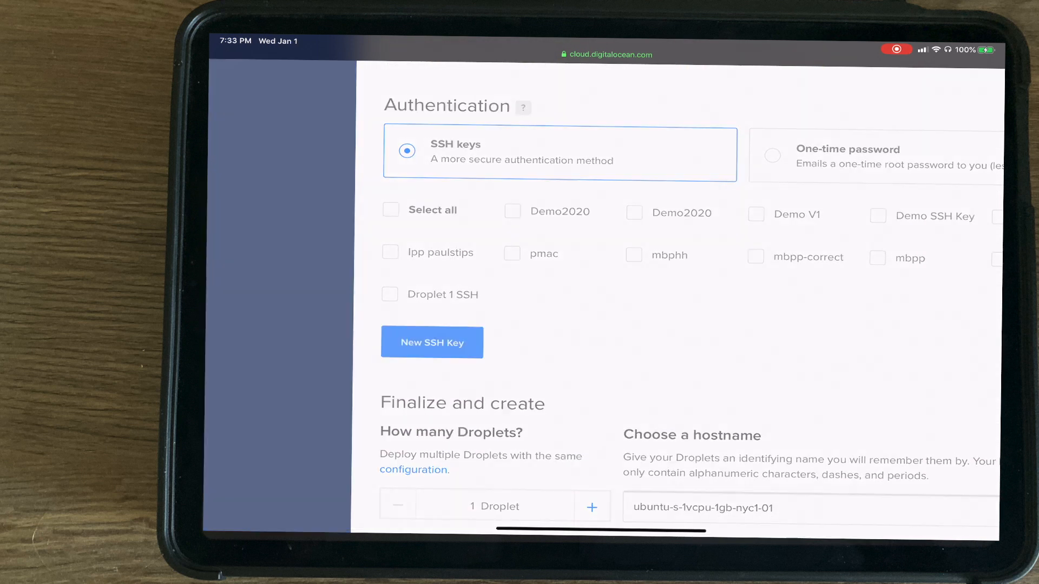
Add the pasted Termius public key to the account as an SSH key named Demo2020
{"action": "left_click", "coordinate": [432, 342]}
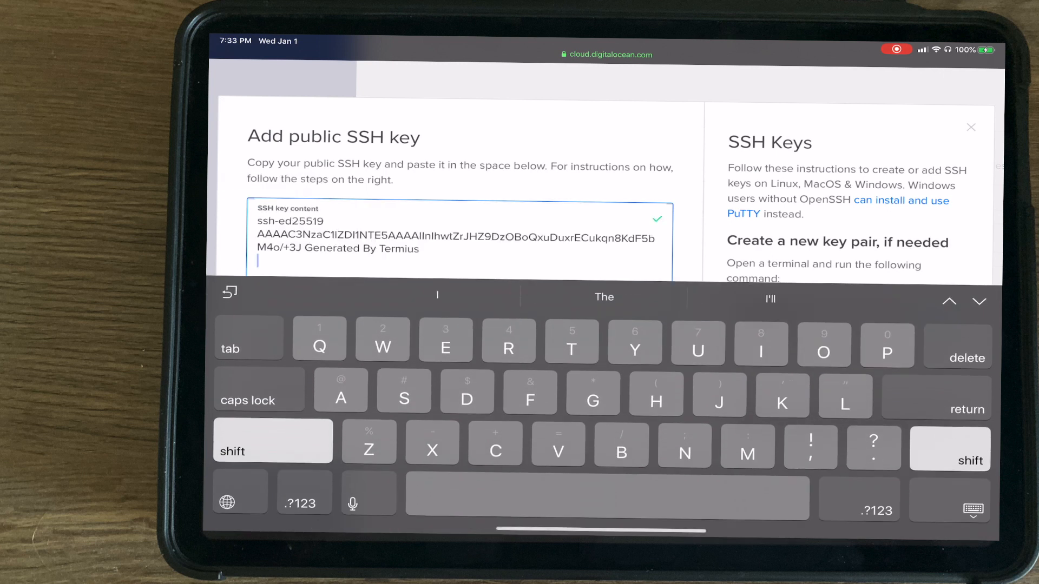
{"action": "scroll", "scroll_direction": "down", "scroll_amount": 3}
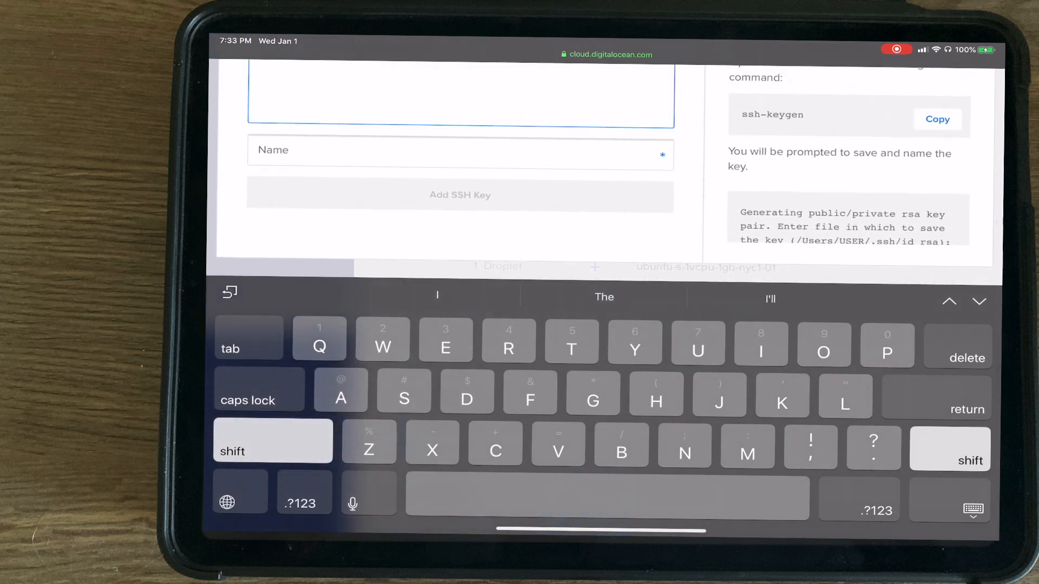
{"action": "type", "text": "Demo20"}
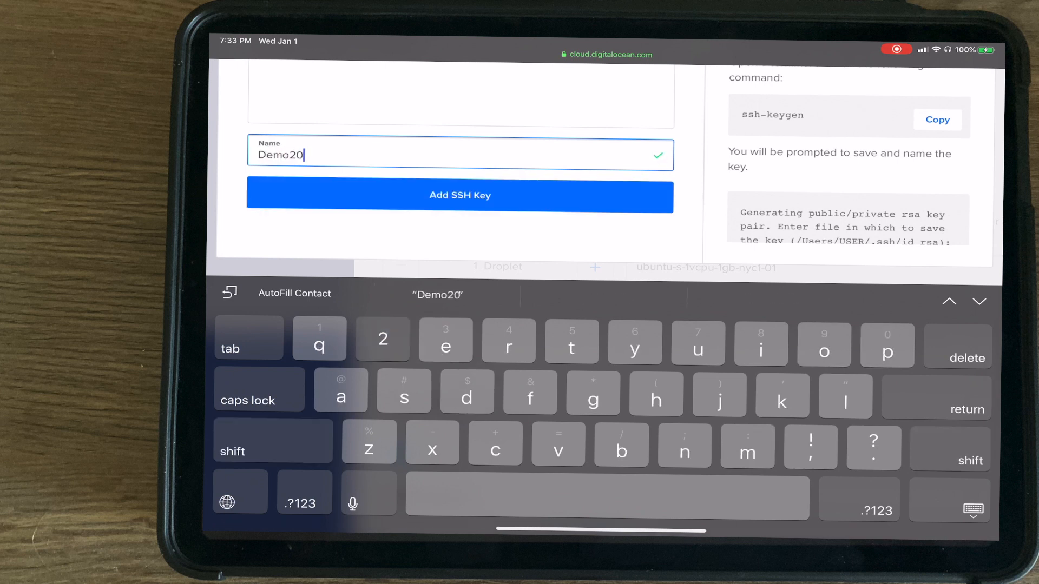
{"action": "left_click", "coordinate": [459, 195]}
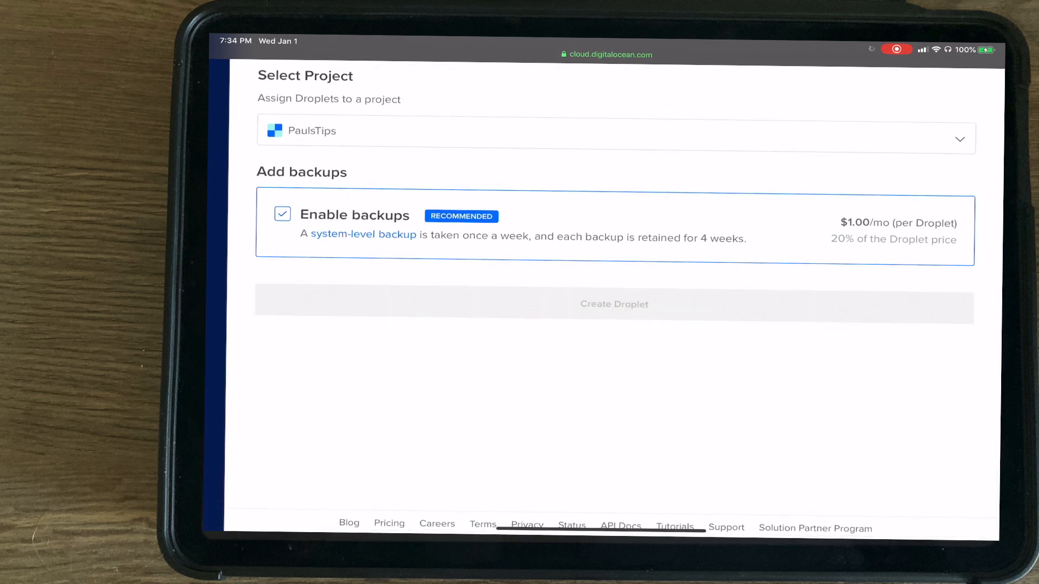
Finish on the Create Droplet page and return to the Termius Hosts list
{"action": "left_click", "coordinate": [613, 304]}
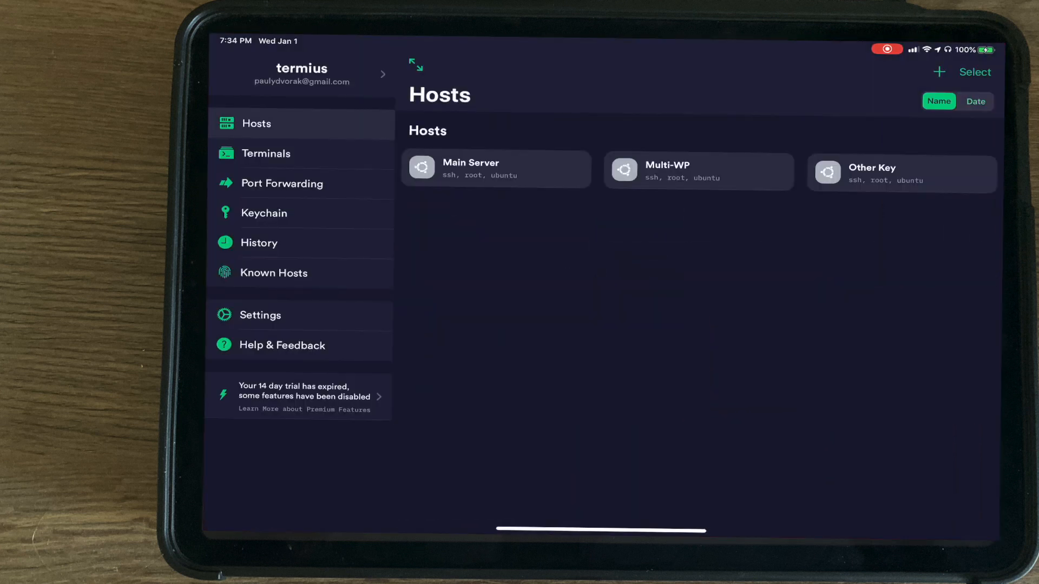
Create host demo2020 with username root and assign it the demo2020 key
{"action": "left_click", "coordinate": [939, 71]}
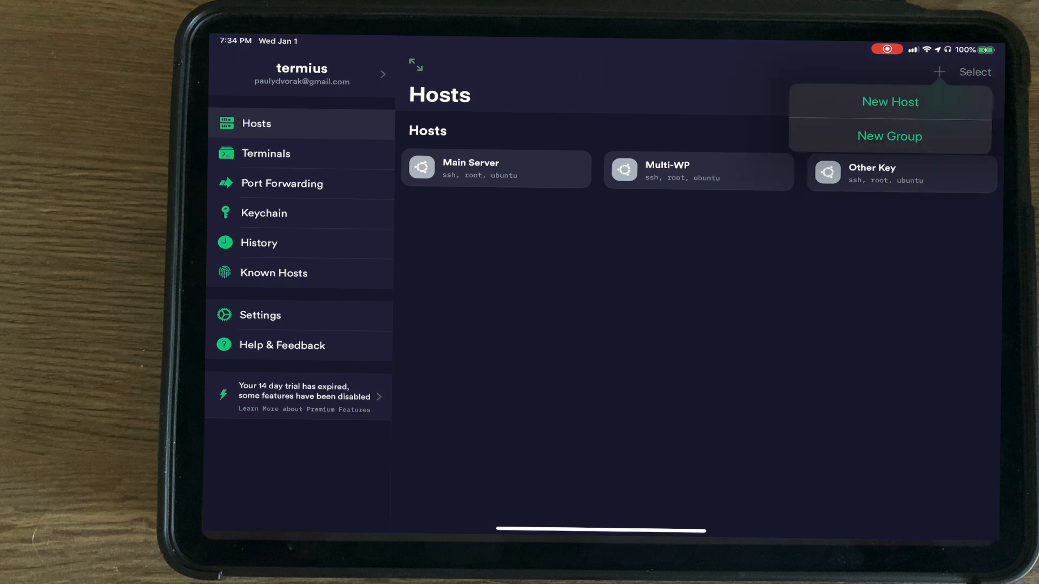
{"action": "left_click", "coordinate": [890, 101]}
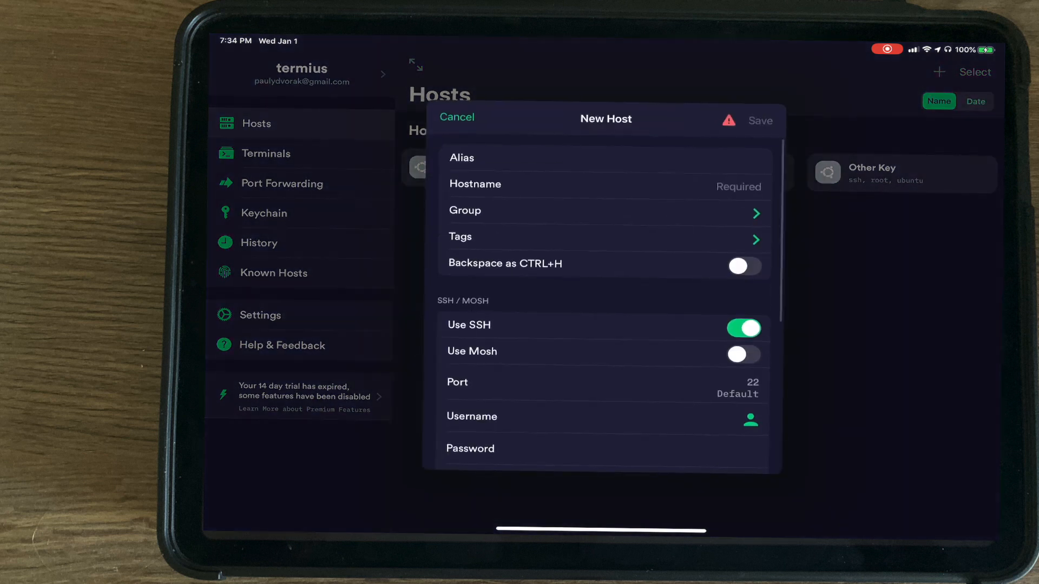
{"action": "type", "text": "demo2020"}
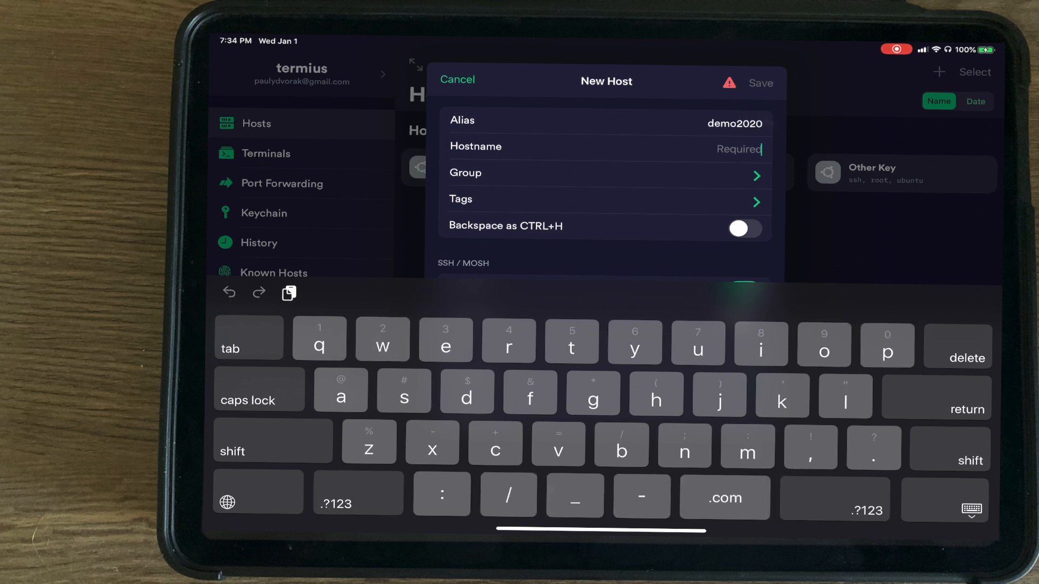
{"action": "scroll", "scroll_direction": "down", "scroll_amount": 3}
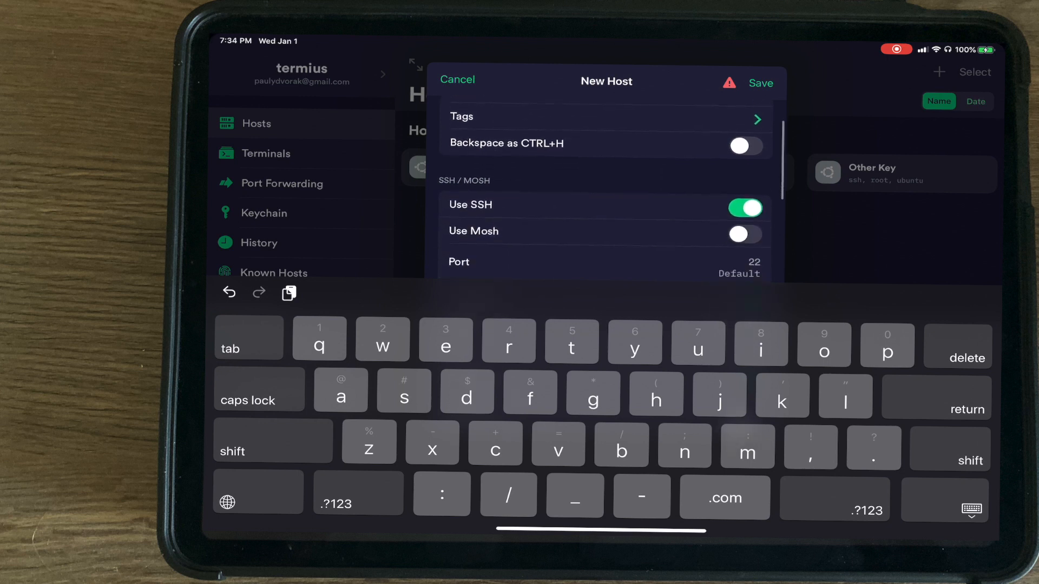
{"action": "scroll", "scroll_direction": "down", "scroll_amount": 3}
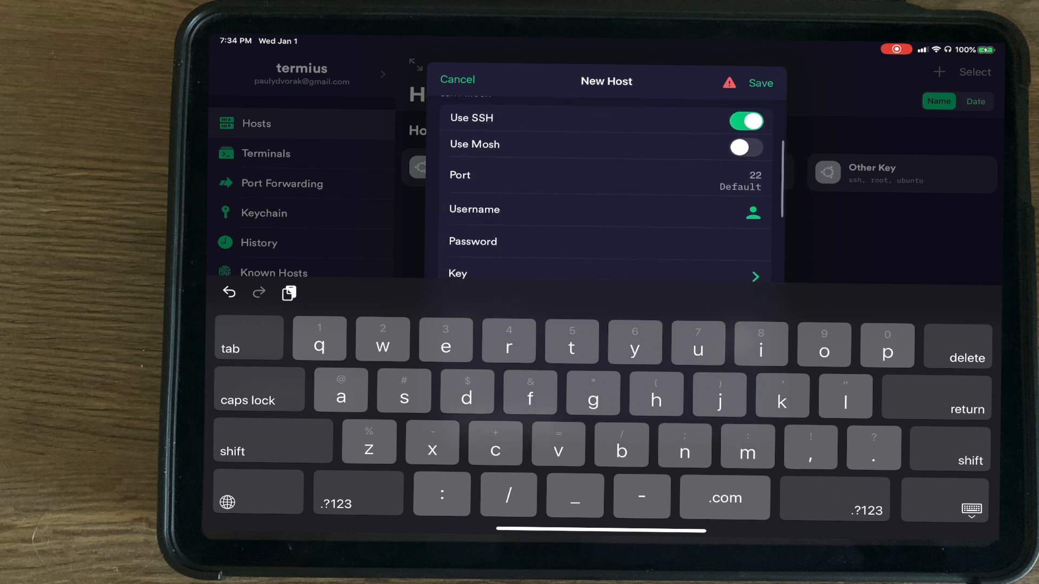
{"action": "type", "text": "root"}
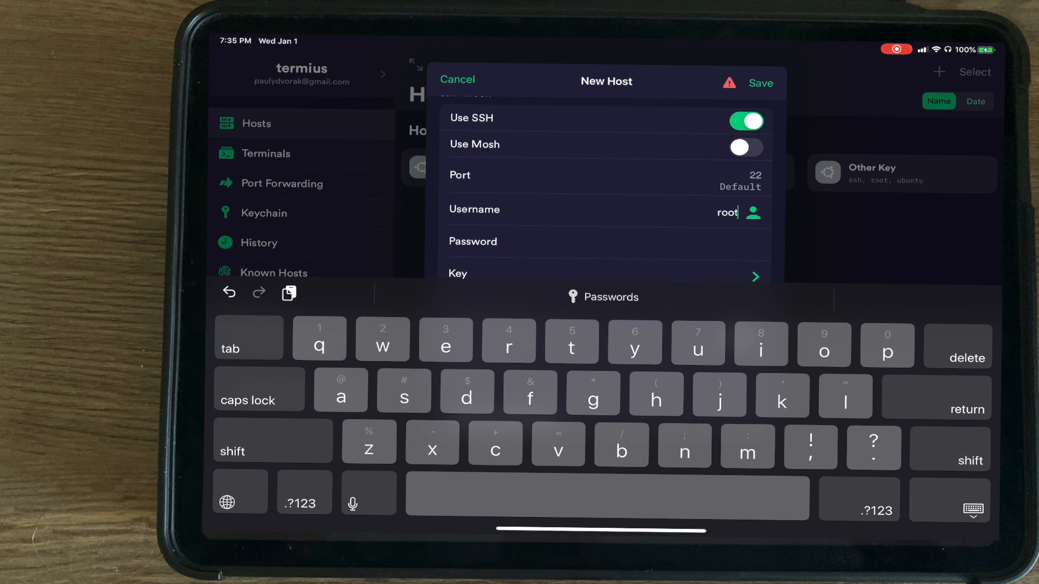
{"action": "left_click", "coordinate": [602, 274]}
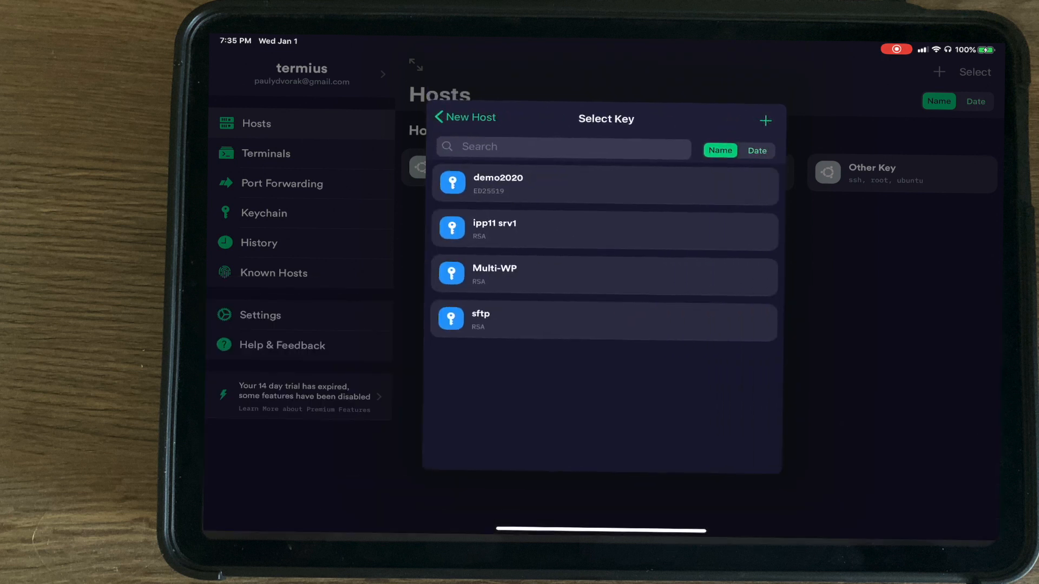
{"action": "left_click", "coordinate": [604, 186]}
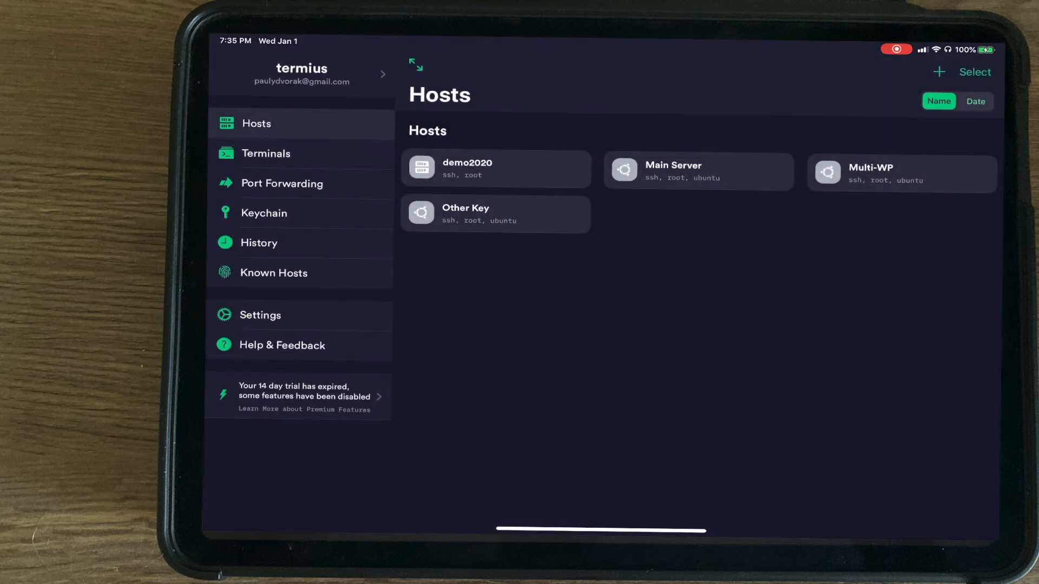
Connect to demo2020 accepting its fingerprint, then return to the Keychain
{"action": "left_click", "coordinate": [494, 169]}
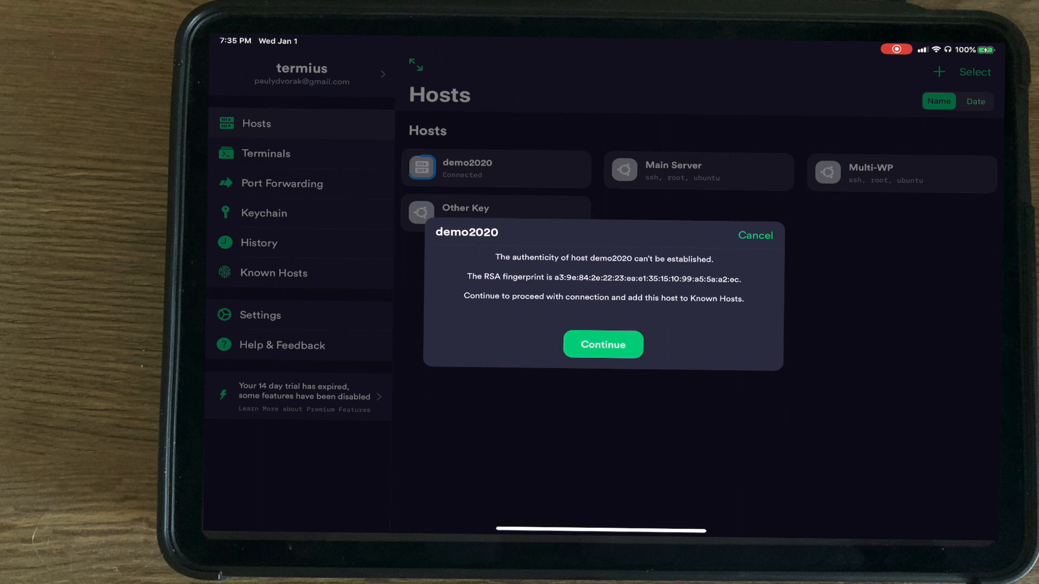
{"action": "left_click", "coordinate": [603, 345]}
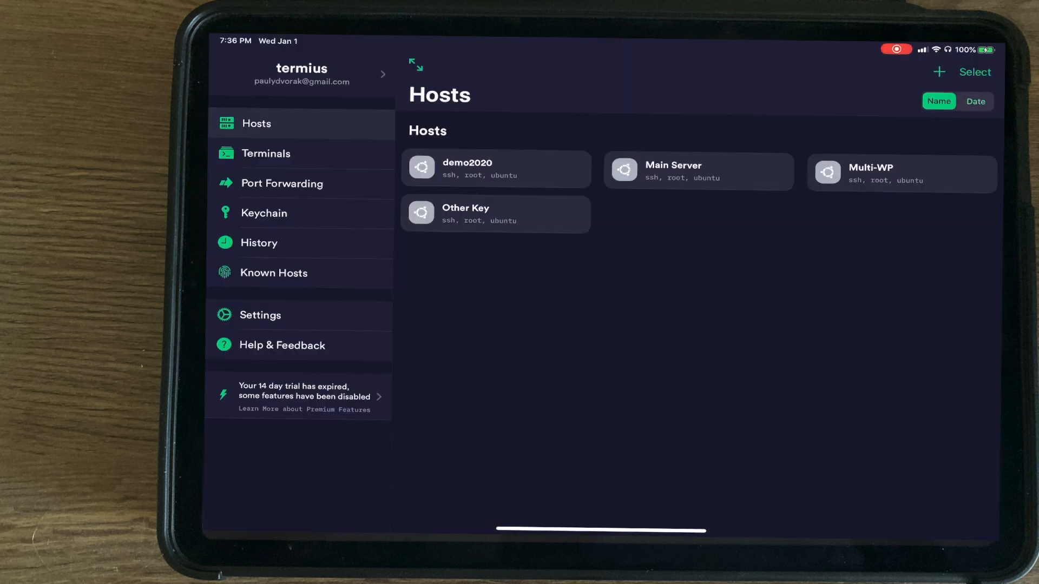
{"action": "left_click", "coordinate": [975, 71]}
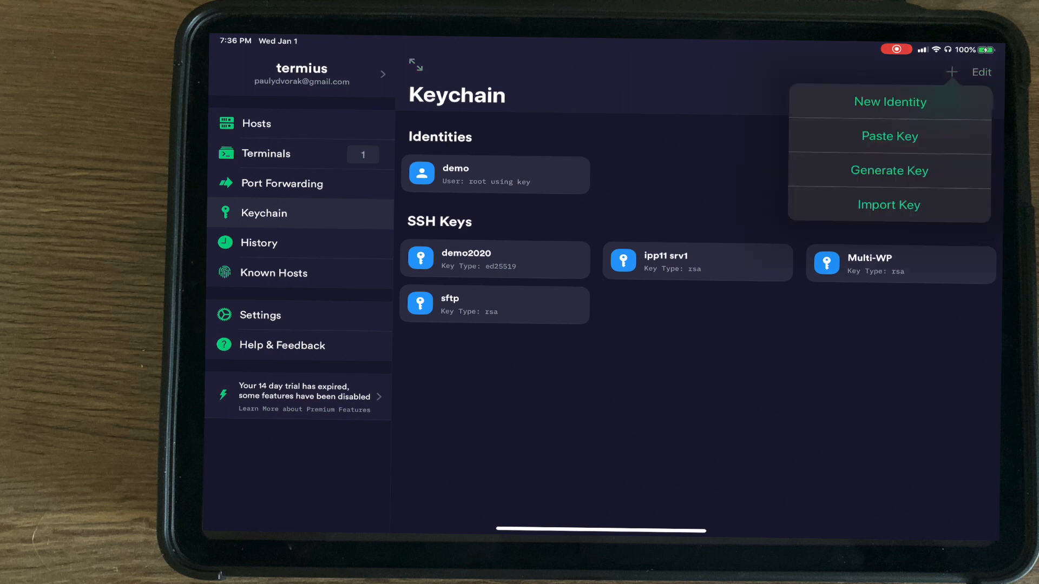
Generate and save a new ED25519 key named demo2020v2
{"action": "left_click", "coordinate": [889, 170]}
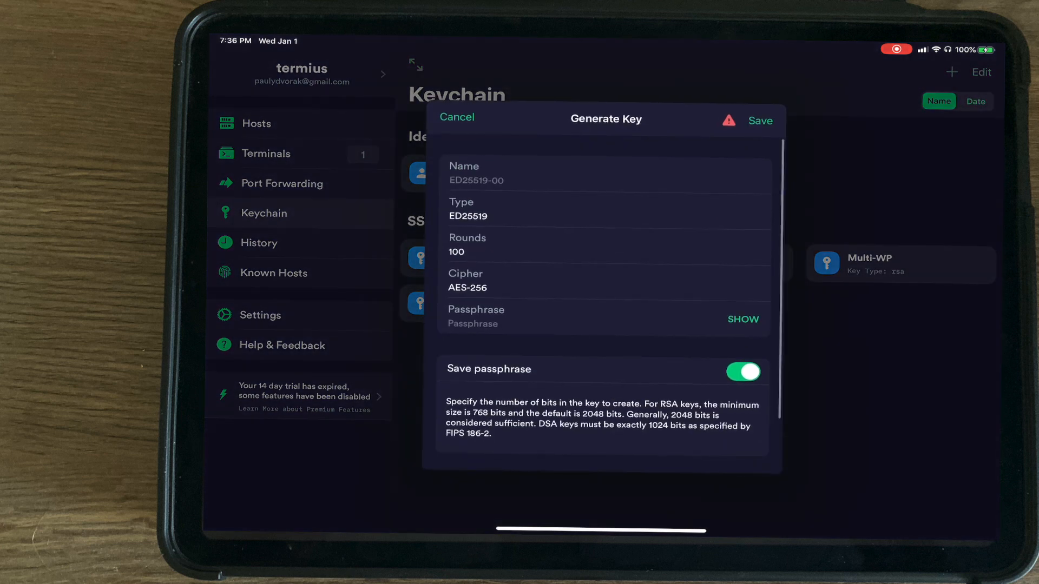
{"action": "type", "text": "dem"}
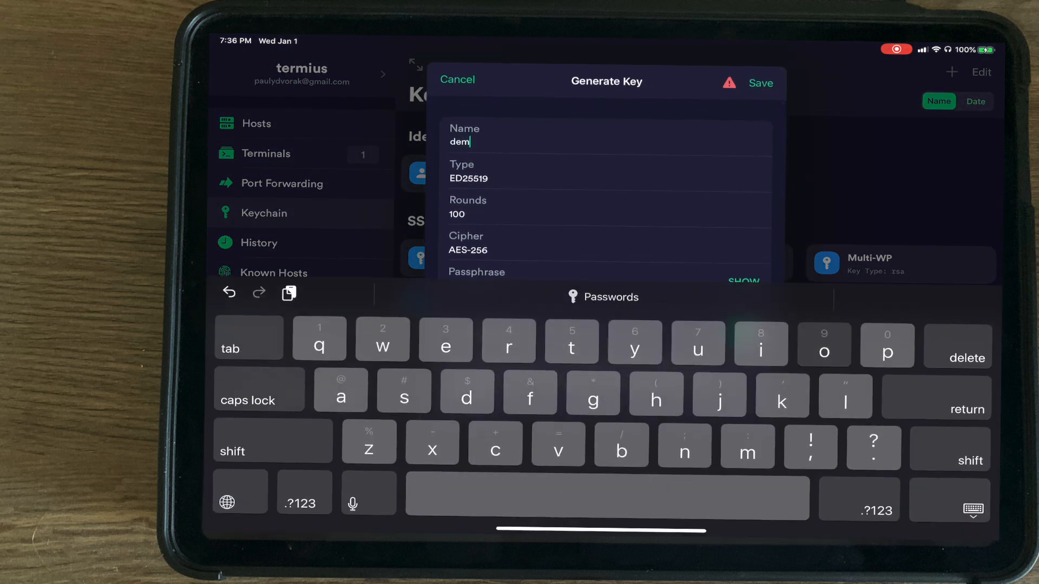
{"action": "type", "text": "o2020"}
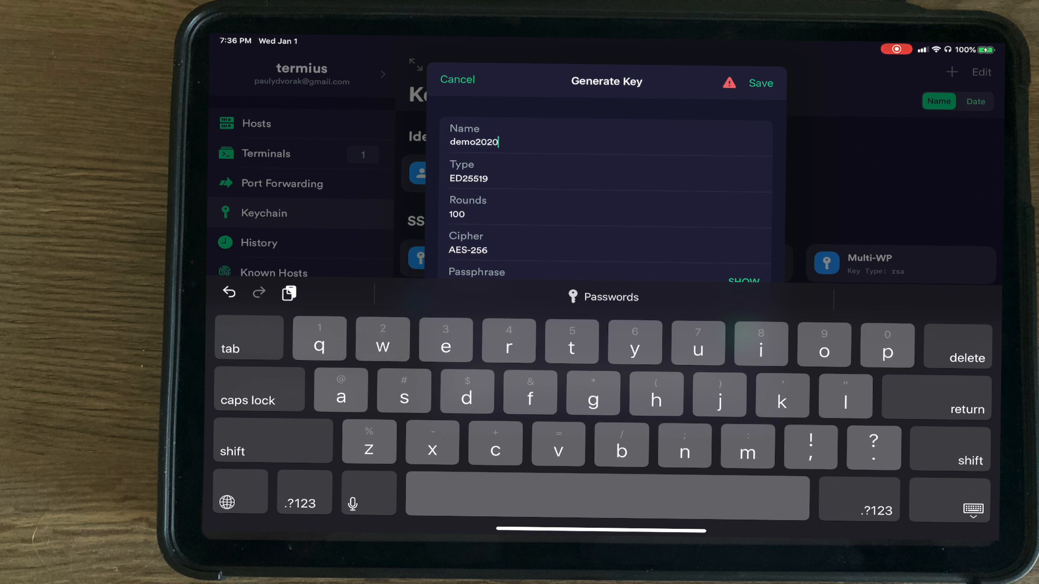
{"action": "type", "text": "v"}
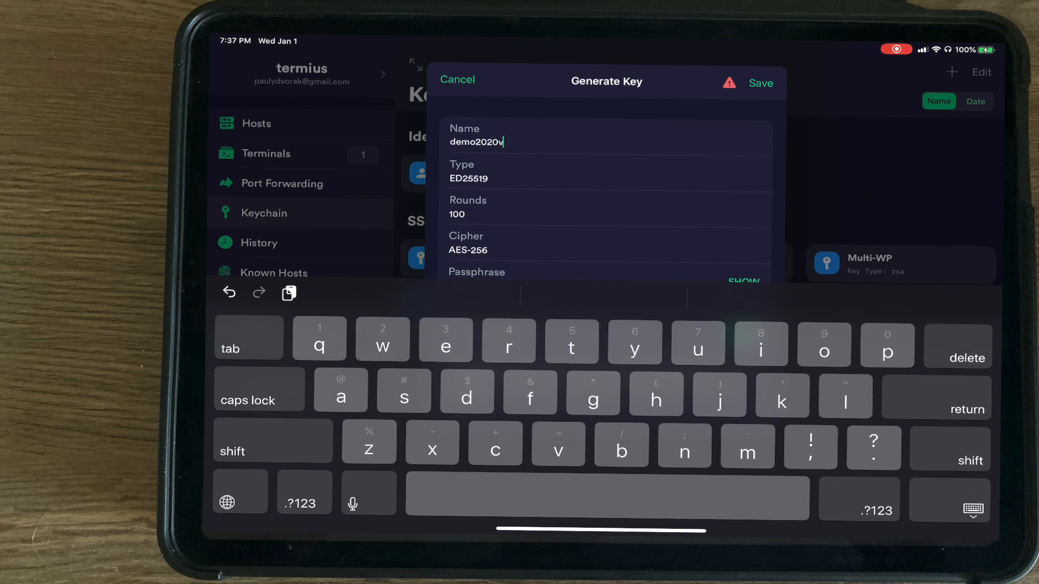
{"action": "type", "text": "2"}
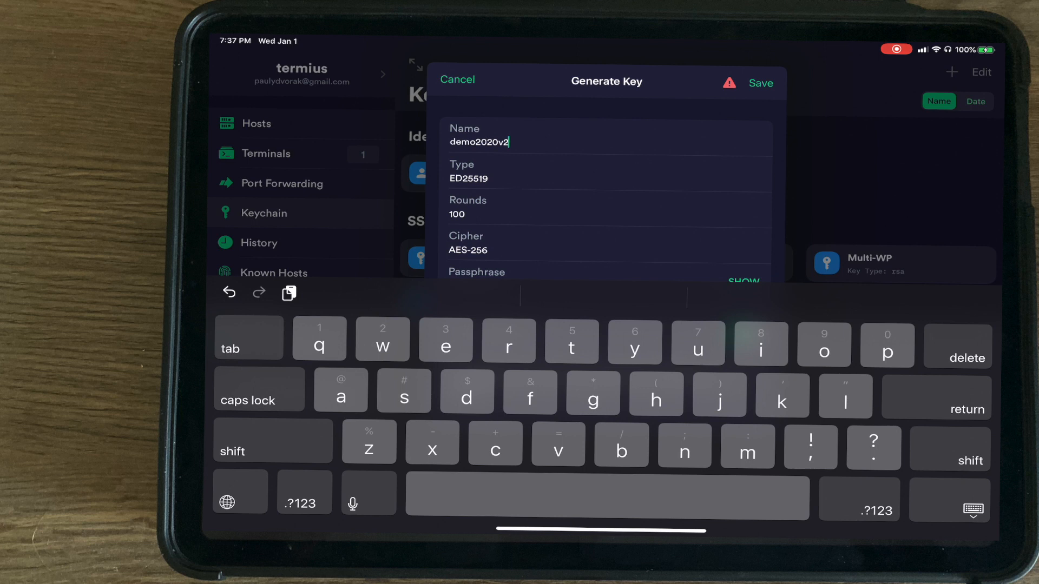
{"action": "left_click", "coordinate": [760, 82]}
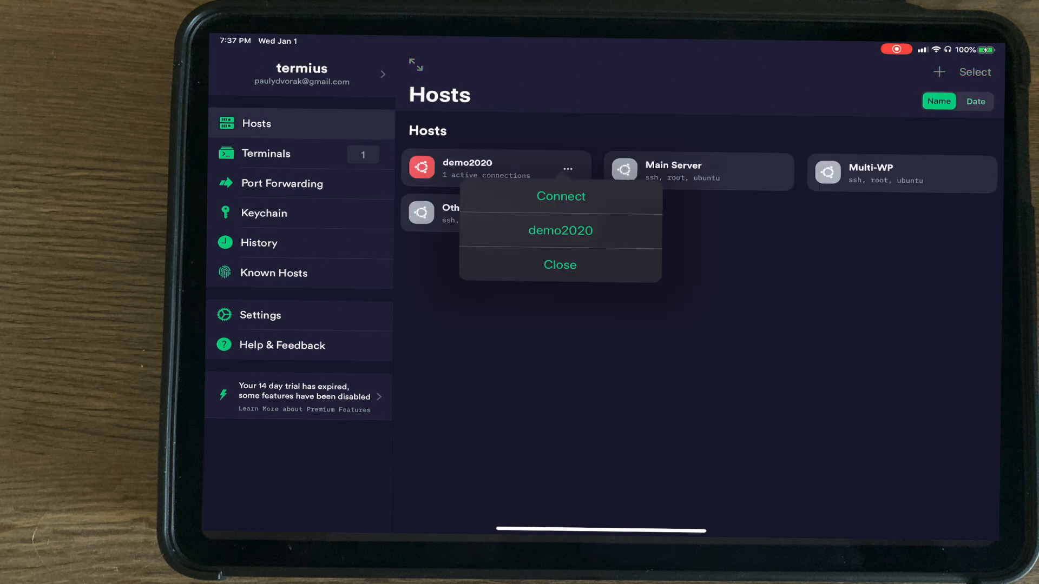
Copy the demo2020 host's hostname from its settings, then bring up the add-host choices
{"action": "left_click", "coordinate": [560, 264]}
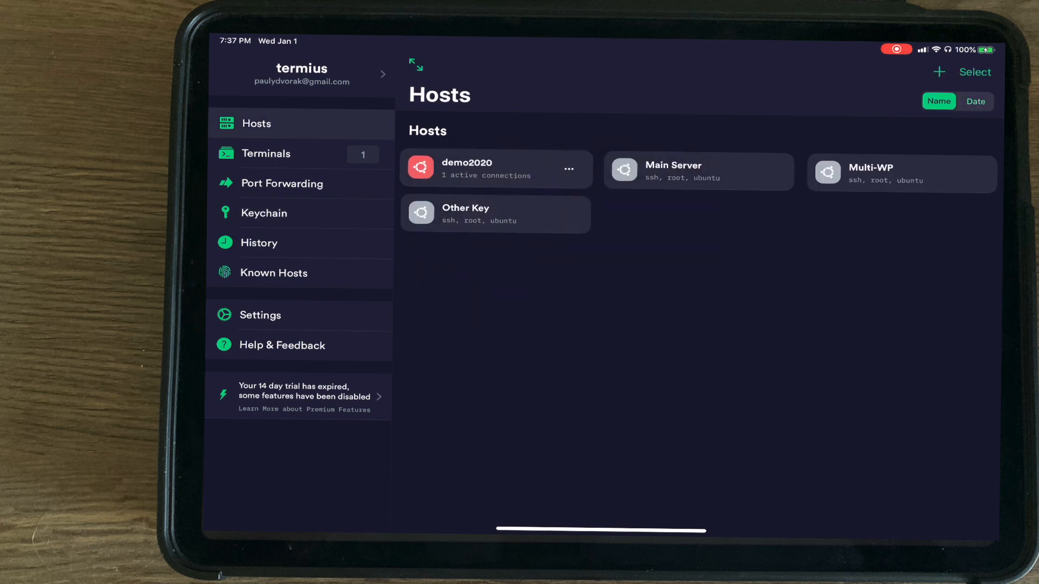
{"action": "left_click", "coordinate": [569, 168]}
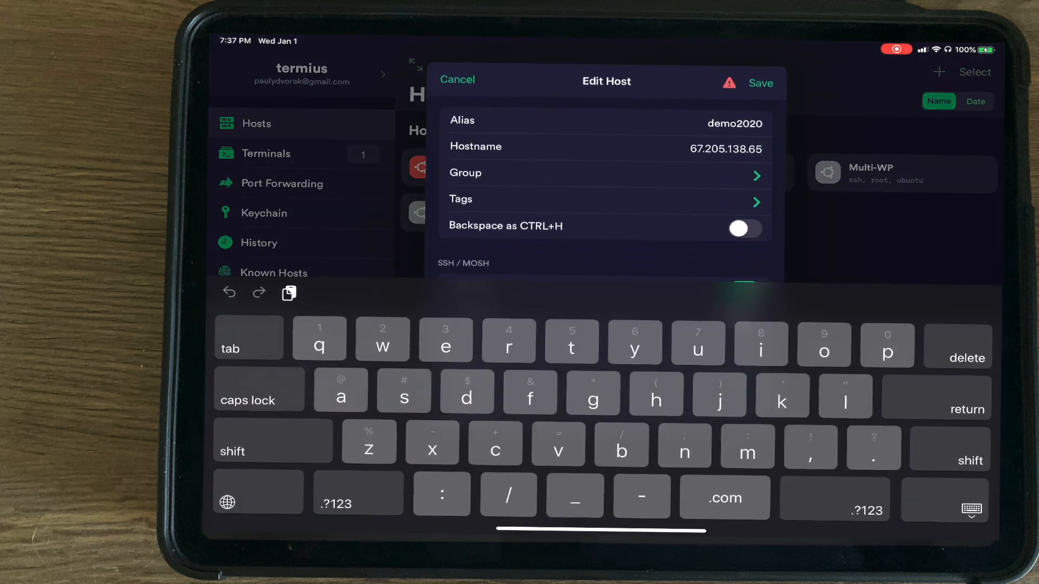
{"action": "double_click", "coordinate": [725, 148]}
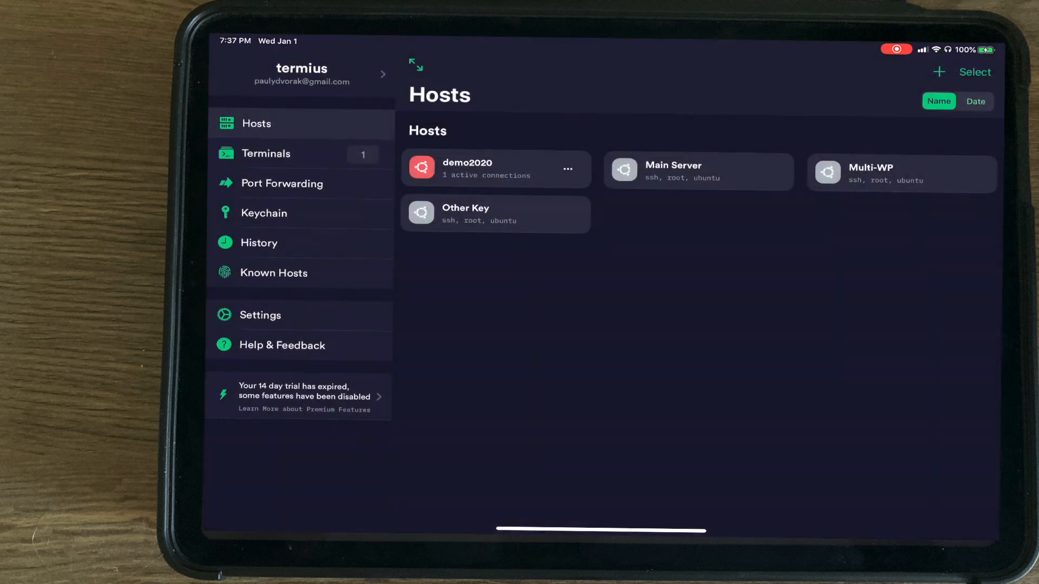
{"action": "left_click", "coordinate": [940, 72]}
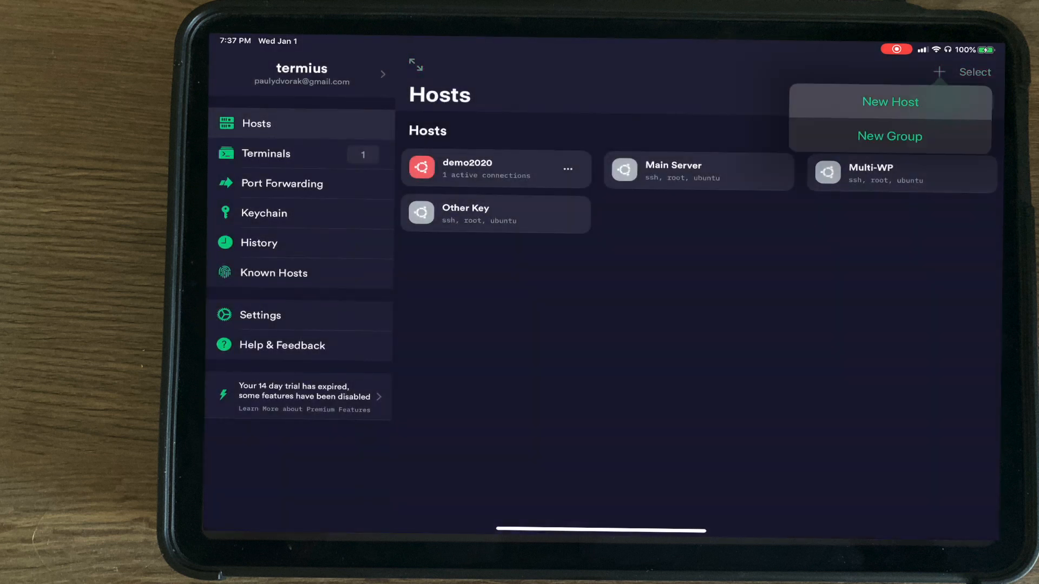
Create a new host with alias demo2020v2 and username root
{"action": "left_click", "coordinate": [889, 102]}
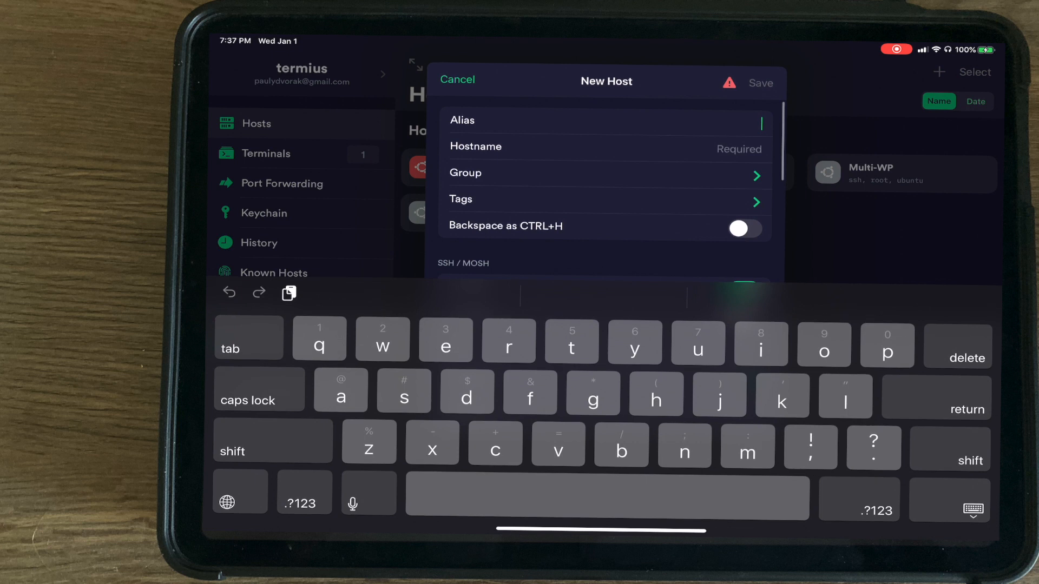
{"action": "type", "text": "demo"}
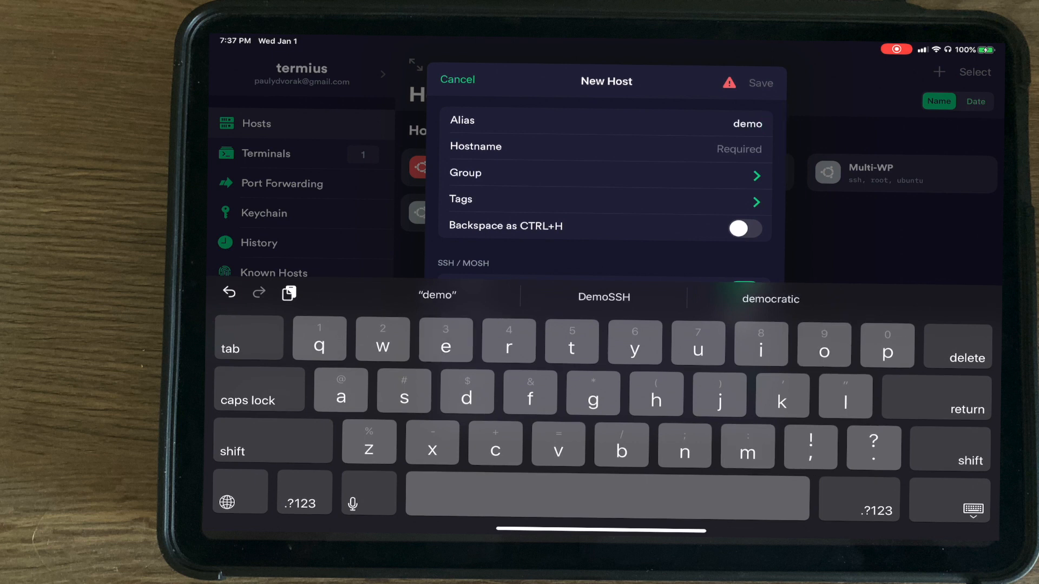
{"action": "type", "text": "2020"}
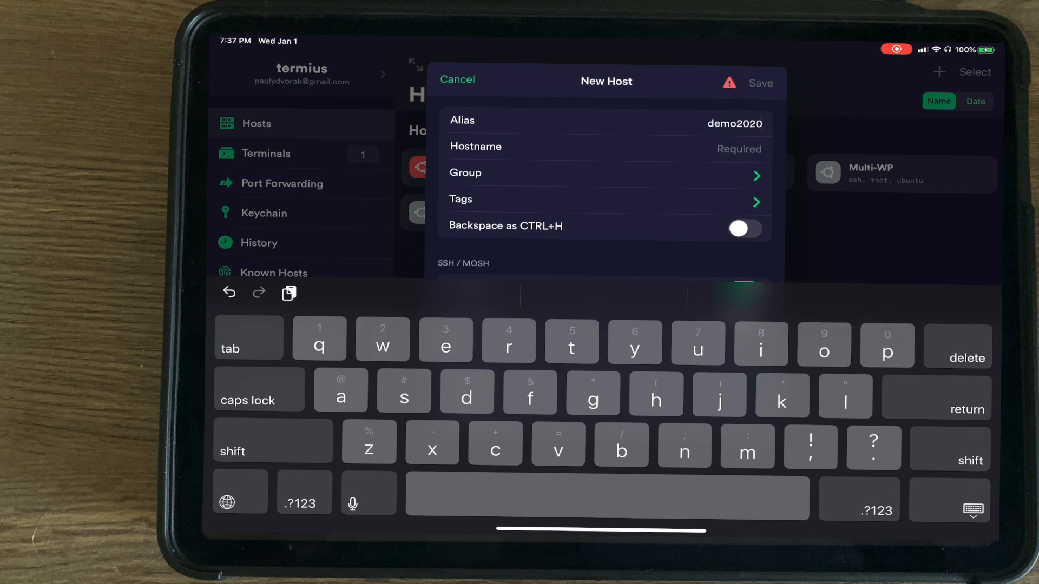
{"action": "type", "text": "v2"}
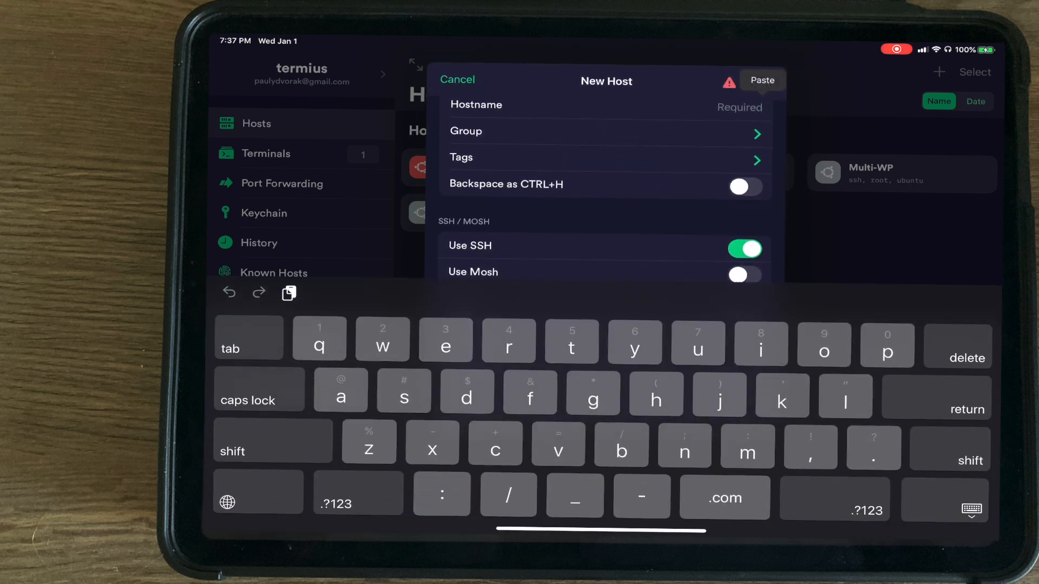
{"action": "scroll", "scroll_direction": "down", "scroll_amount": 3}
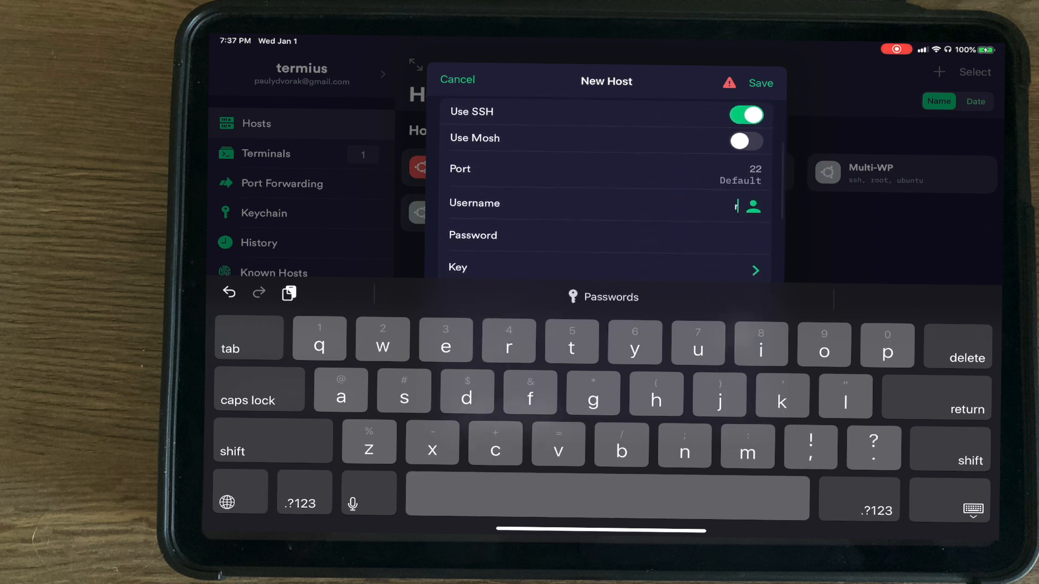
{"action": "type", "text": "root"}
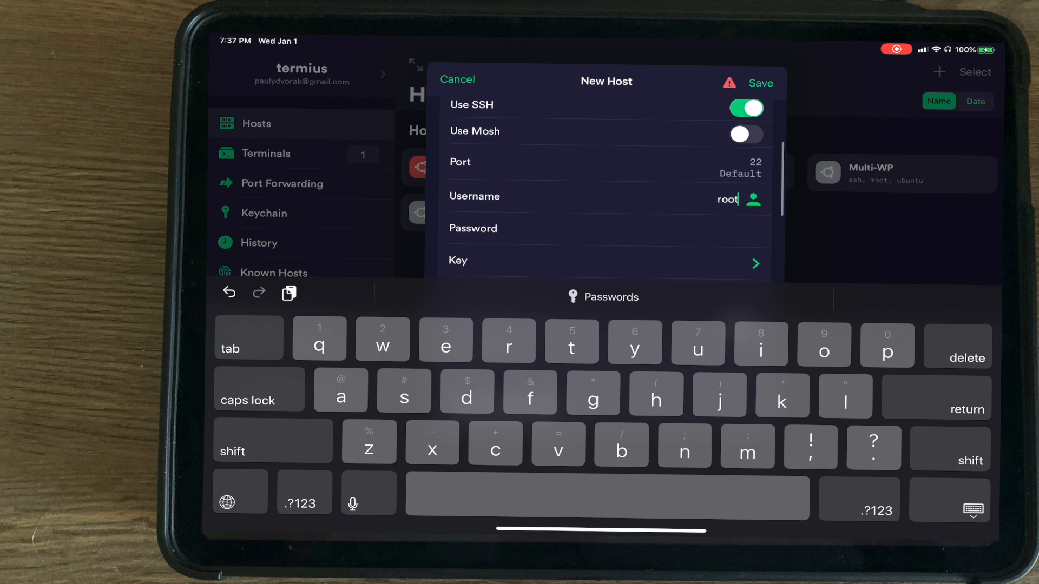
{"action": "left_click", "coordinate": [604, 261]}
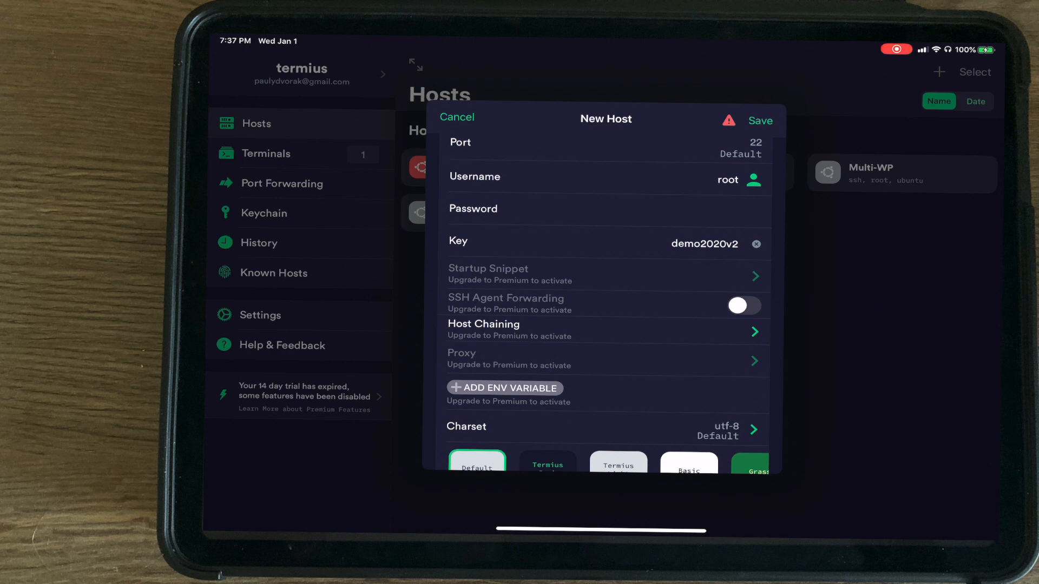
{"action": "scroll", "scroll_direction": "down", "scroll_amount": 3}
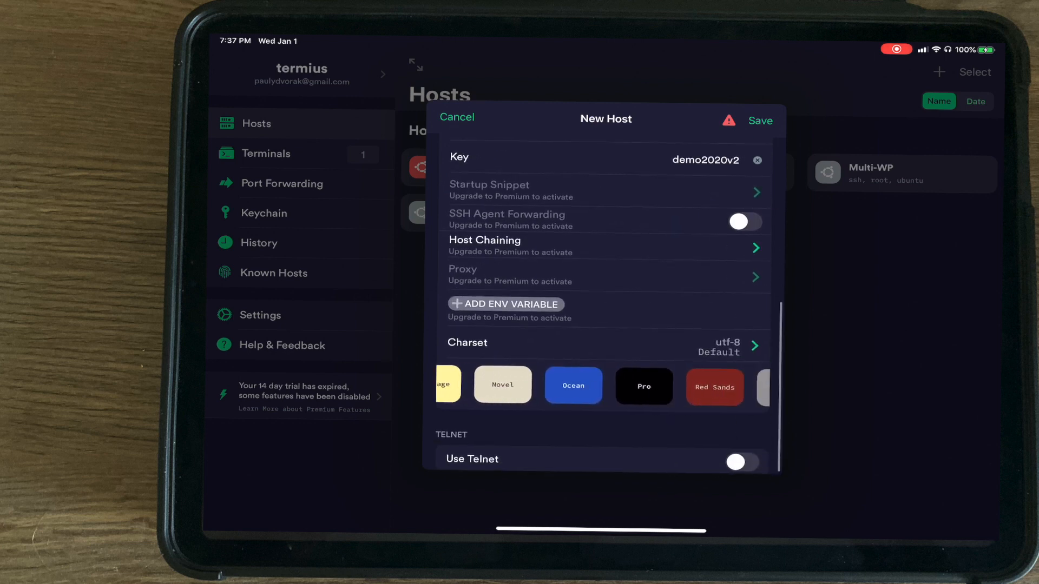
{"action": "left_click", "coordinate": [759, 121]}
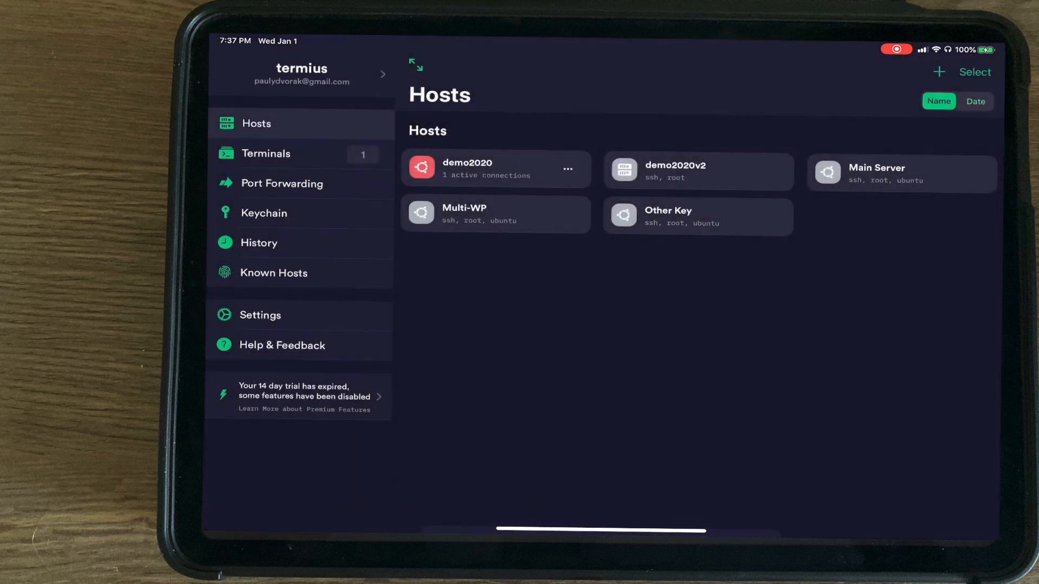
Attempt a connection to demo2020v2 and dismiss the public-key authentication failure
{"action": "left_click", "coordinate": [695, 171]}
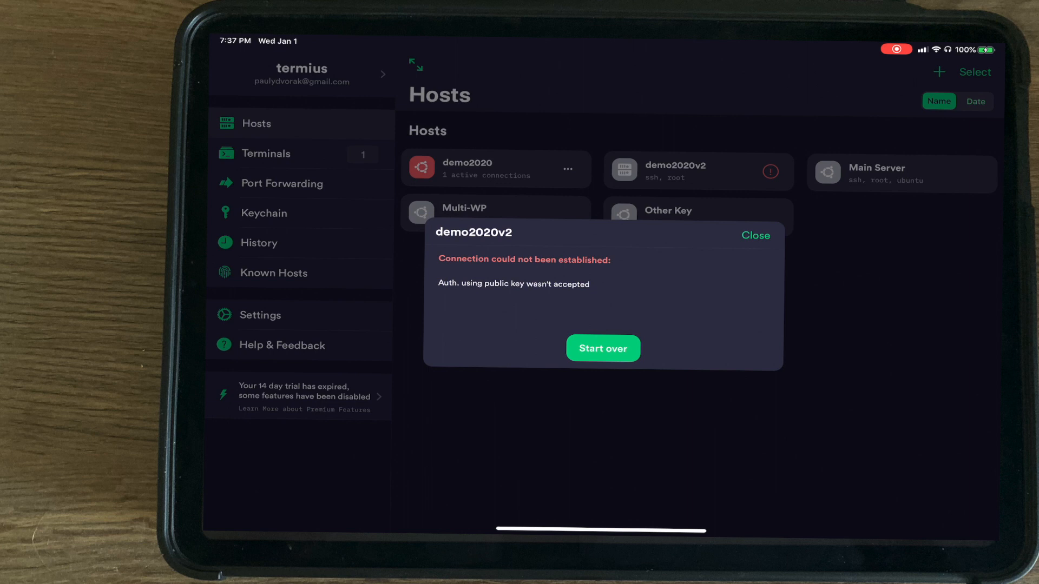
{"action": "left_click", "coordinate": [755, 236]}
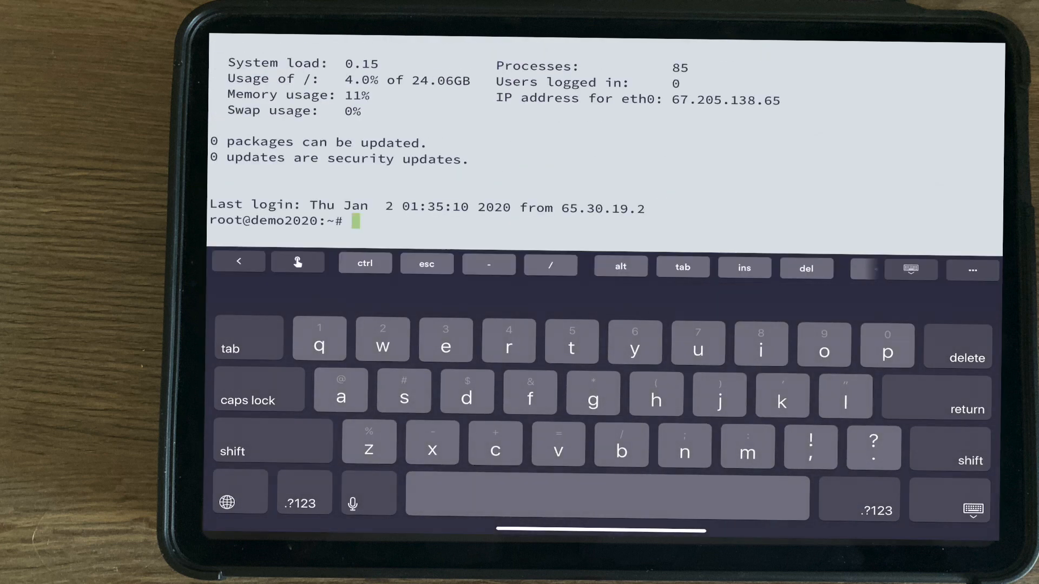
Run sudo nano ~/.ssh/authorized_keys in the demo2020 shell to edit the server's keys
{"action": "type", "text": "sudo nano ~/.ssh/authorized_keys"}
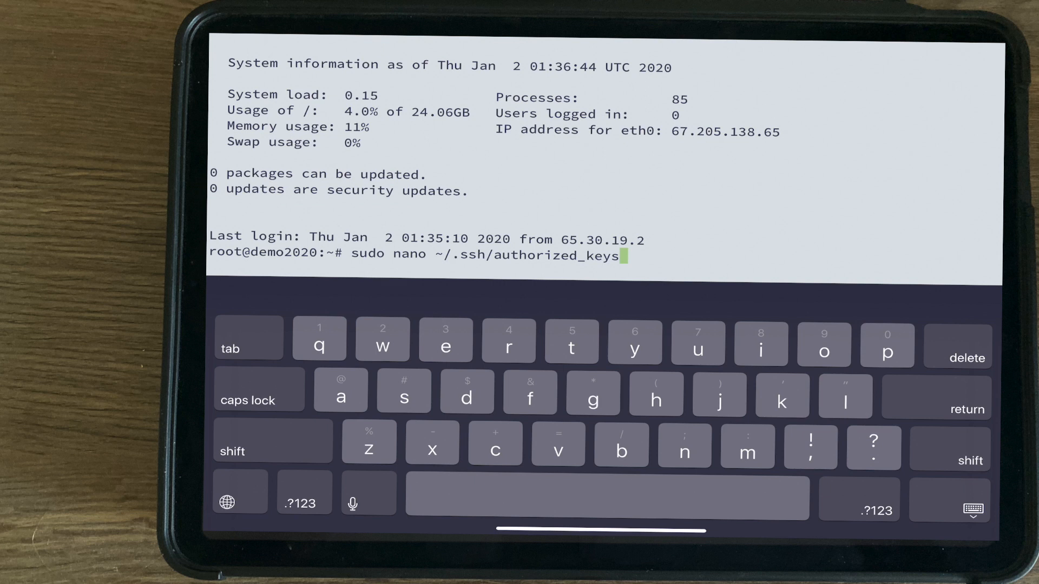
{"action": "key", "text": "return"}
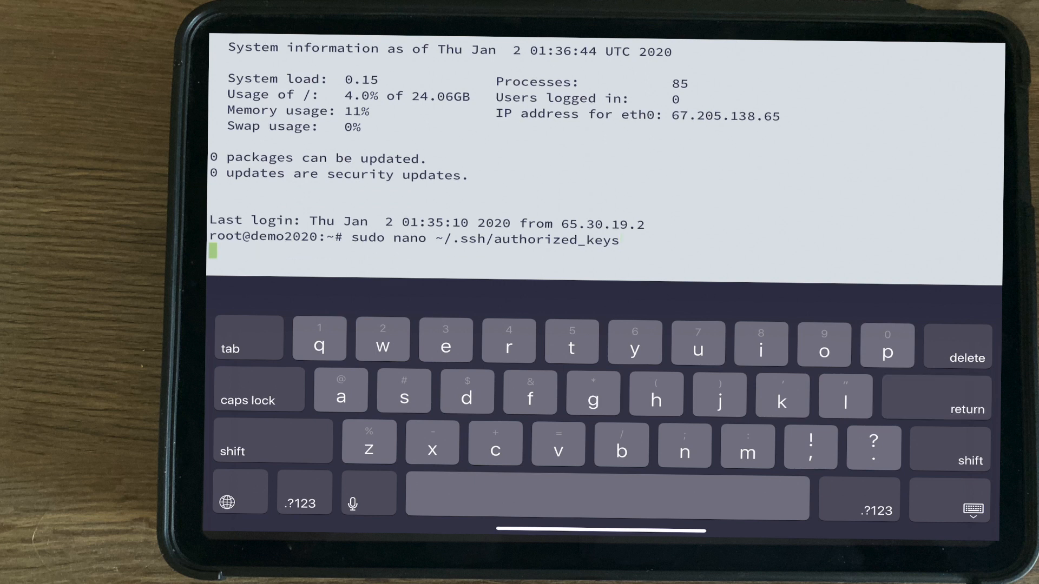
{"action": "key", "text": "return"}
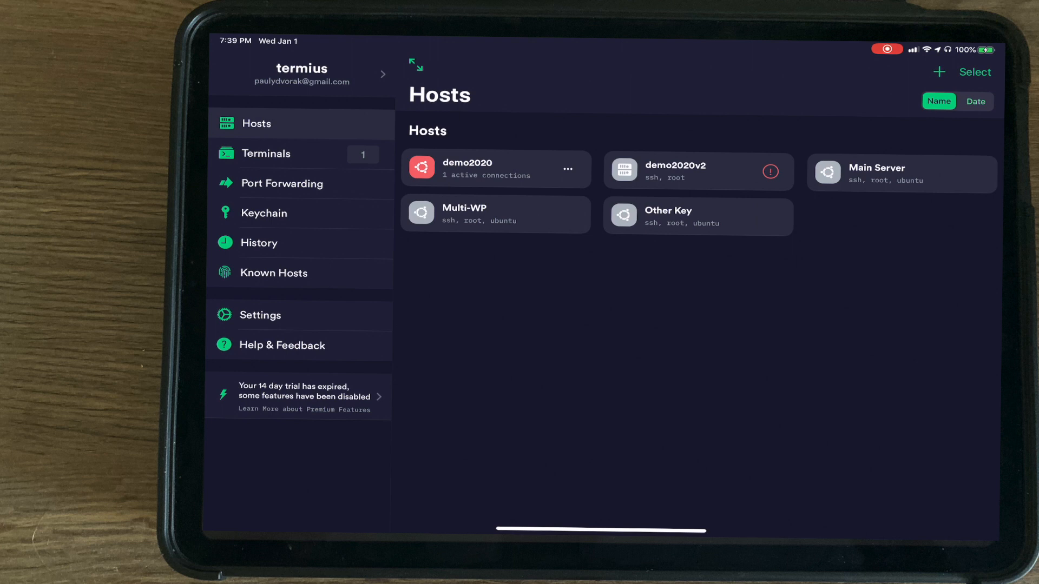
Copy the demo2020v2 public key from the Keychain entry
{"action": "left_click", "coordinate": [263, 213]}
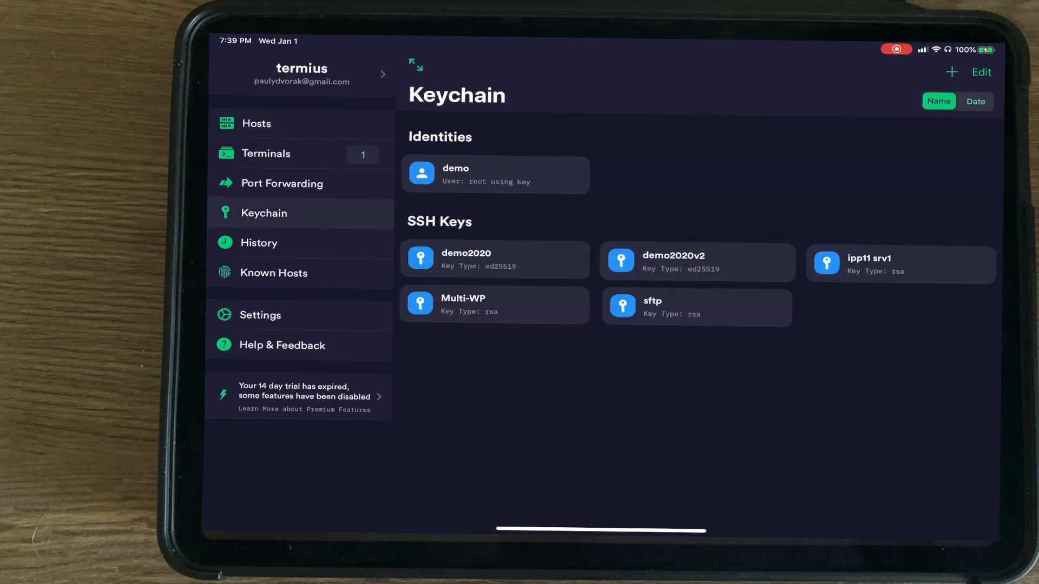
{"action": "left_click", "coordinate": [697, 262]}
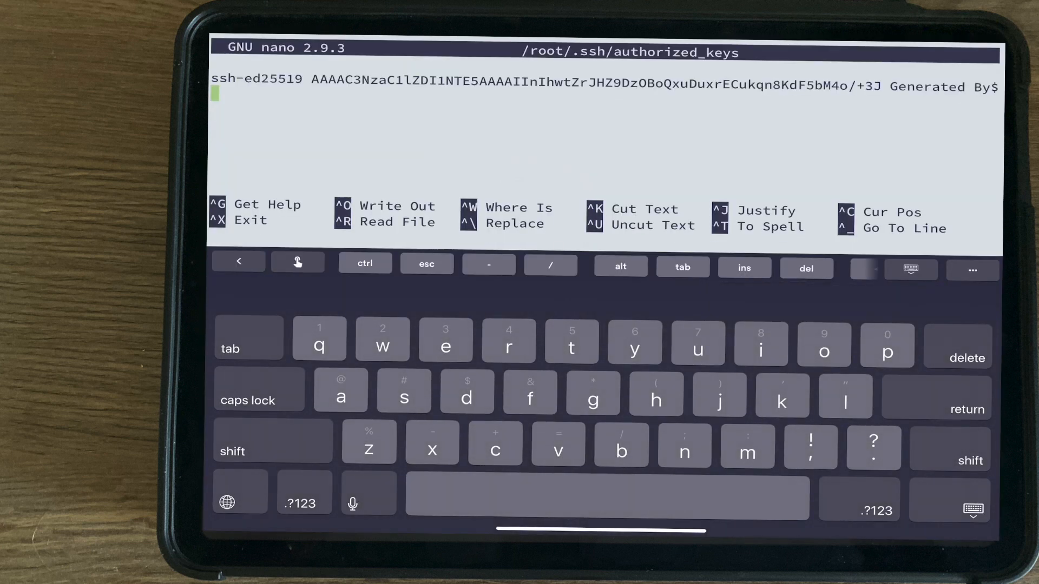
Paste the demo2020v2 public key into authorized_keys, save, and return to Hosts
{"action": "left_click", "coordinate": [220, 96]}
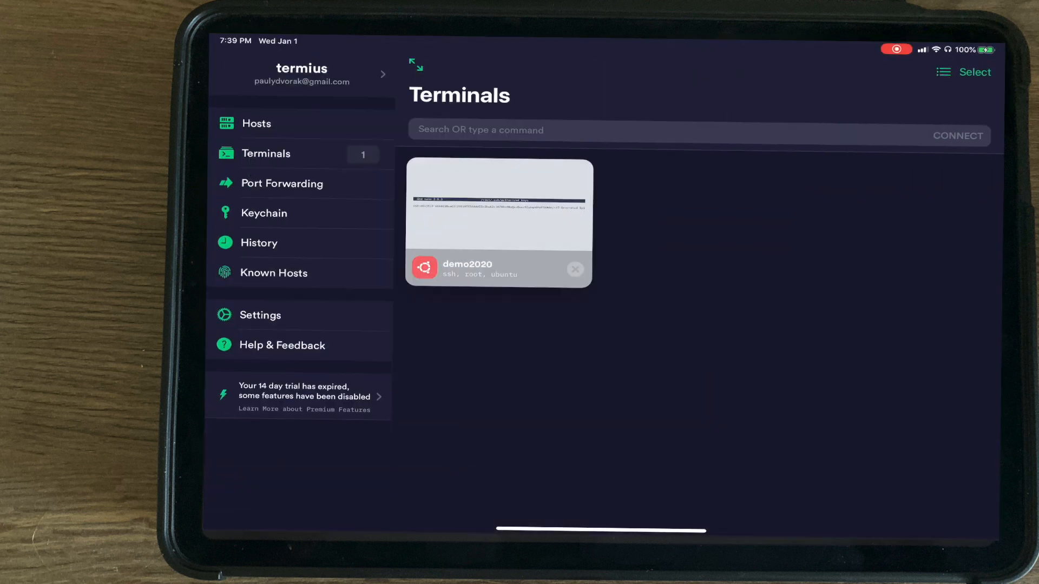
{"action": "left_click", "coordinate": [257, 123]}
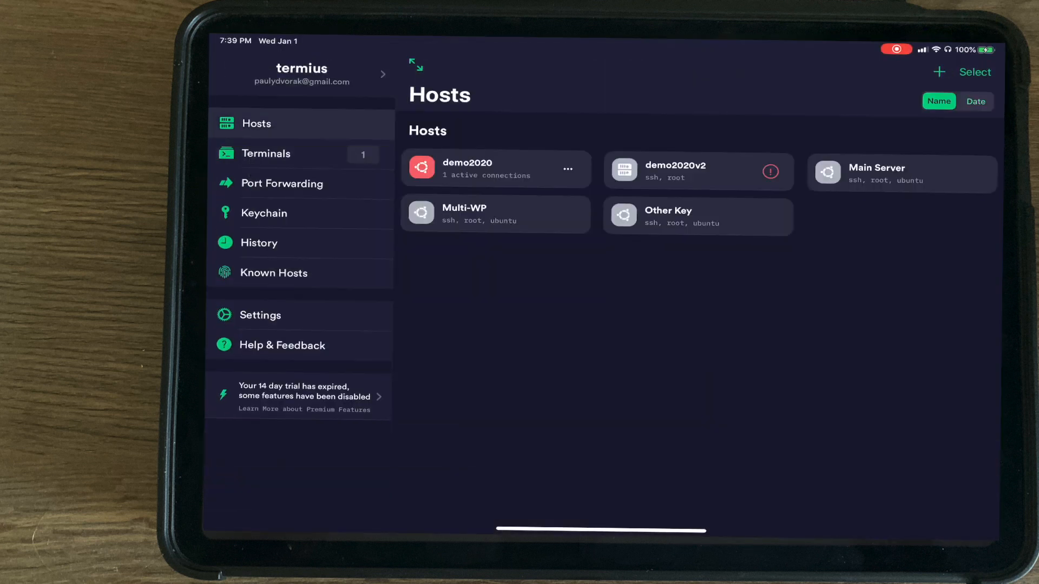